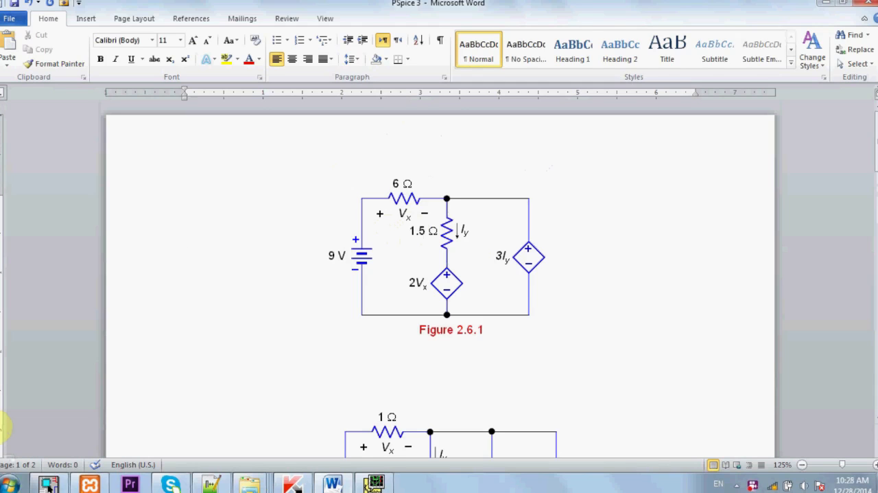
mouse_move(12, 439)
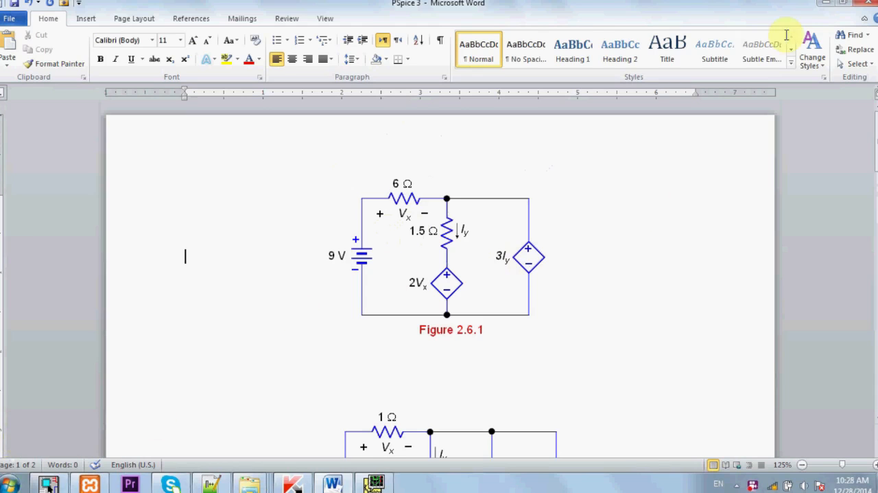
mouse_move(761, 45)
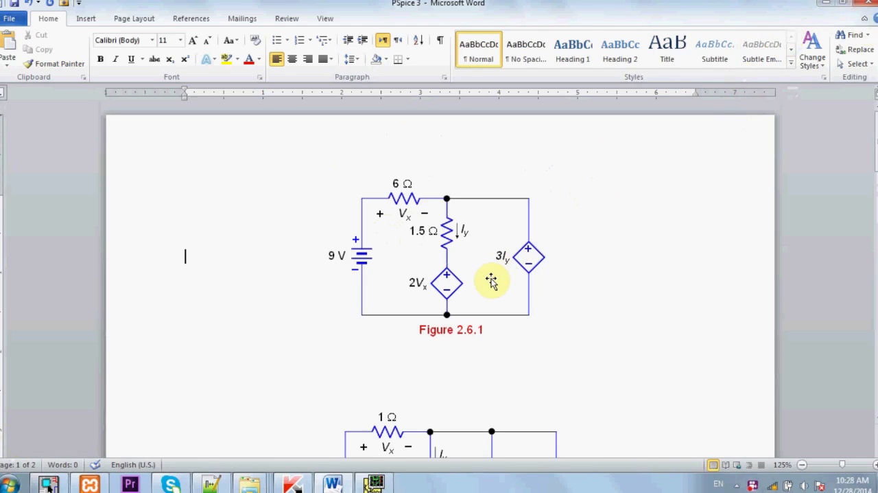
mouse_move(487, 283)
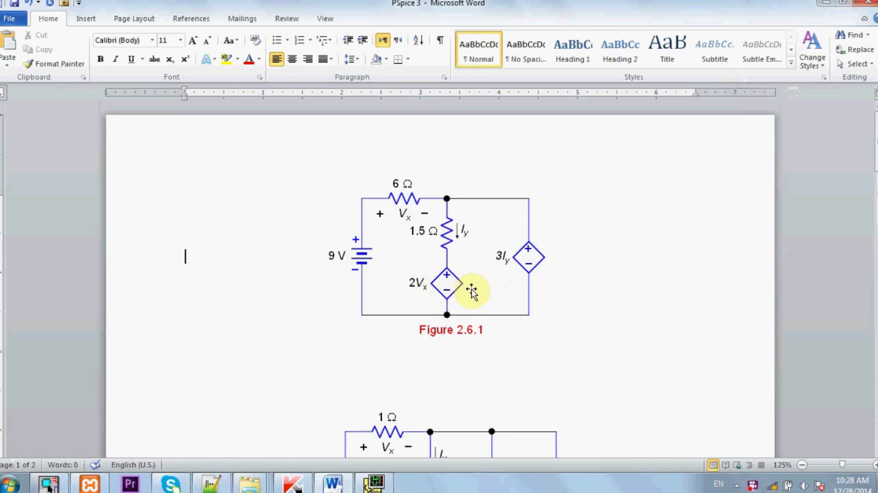
mouse_move(446, 292)
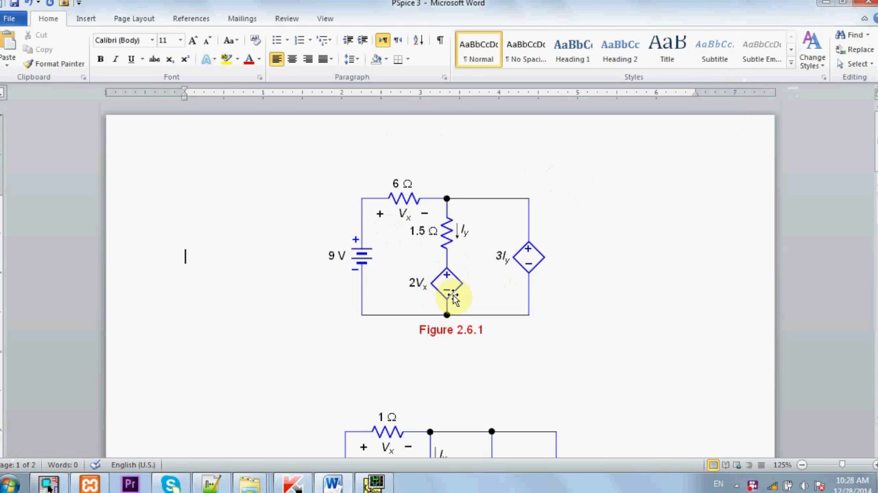
mouse_move(425, 288)
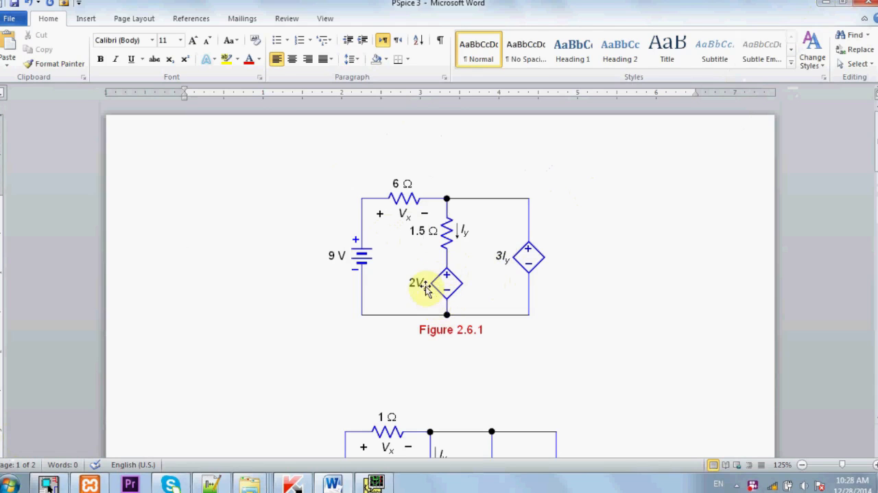
mouse_move(384, 216)
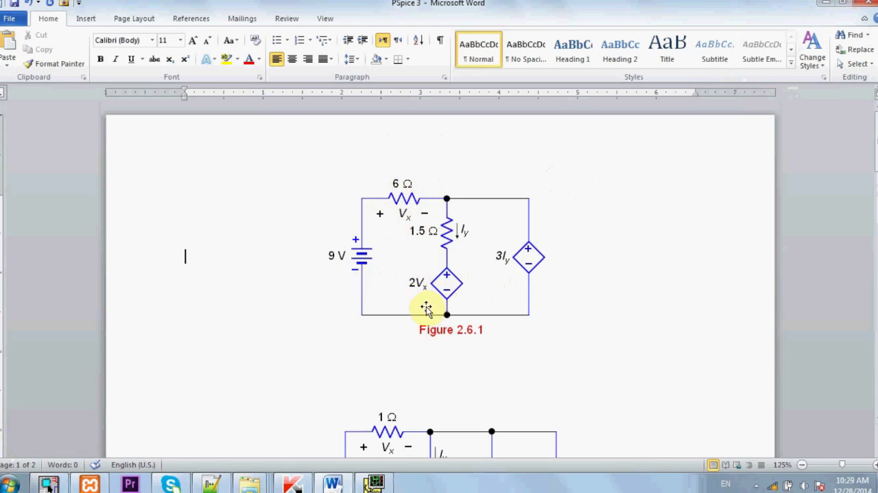
mouse_move(425, 257)
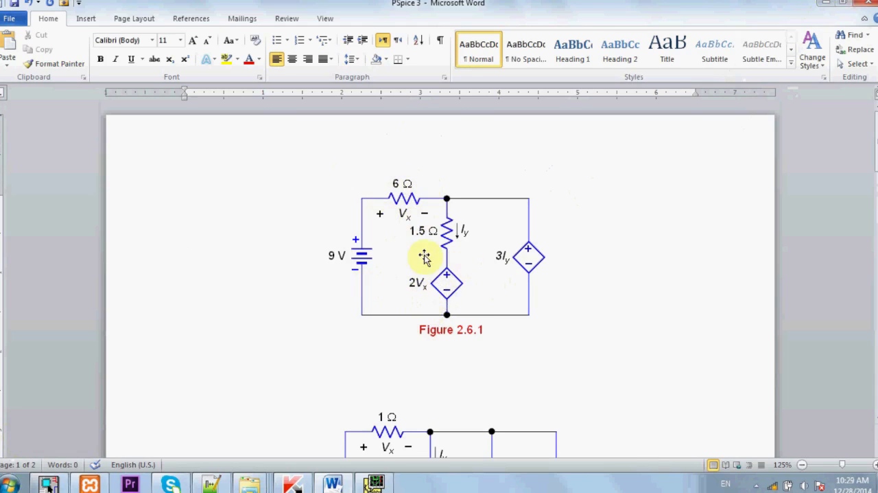
mouse_move(456, 298)
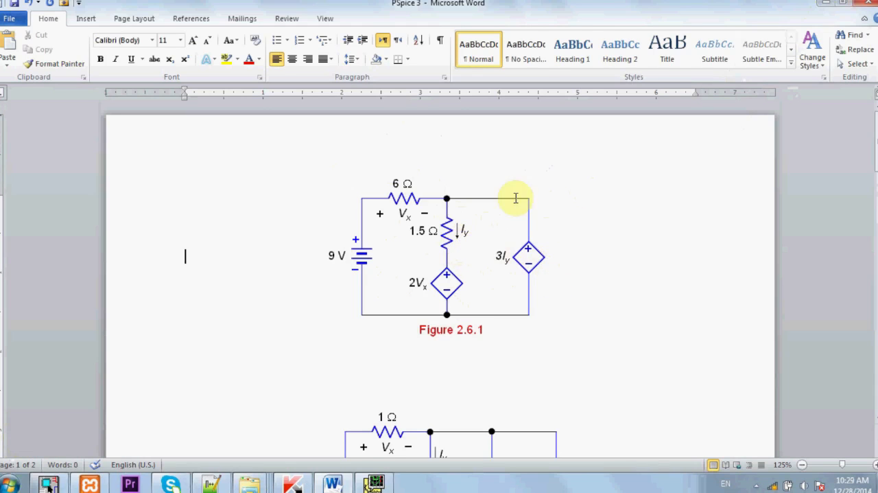
mouse_move(506, 287)
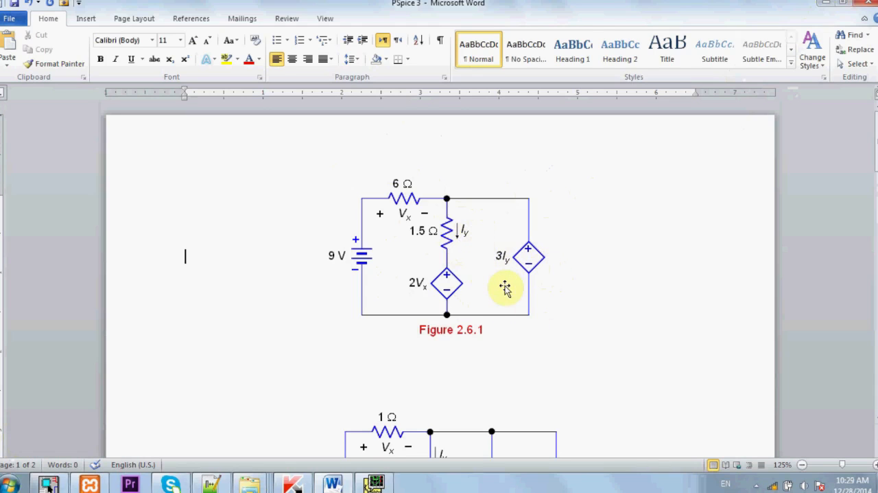
mouse_move(516, 287)
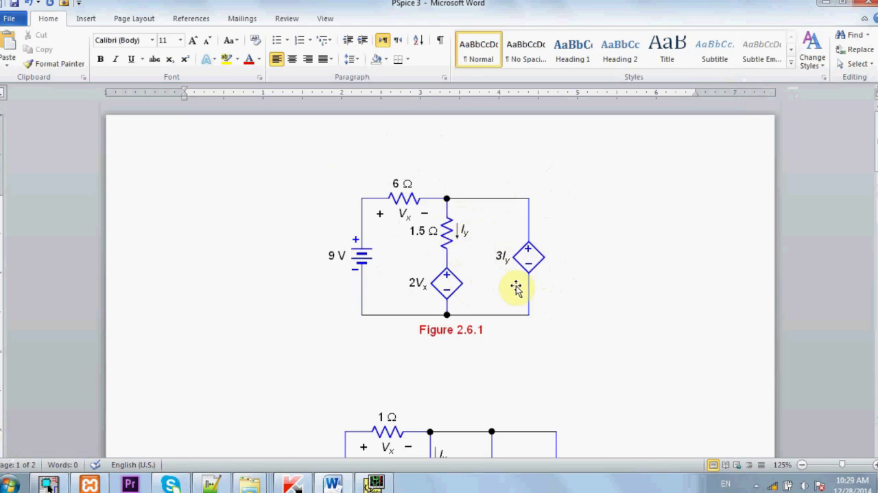
mouse_move(463, 266)
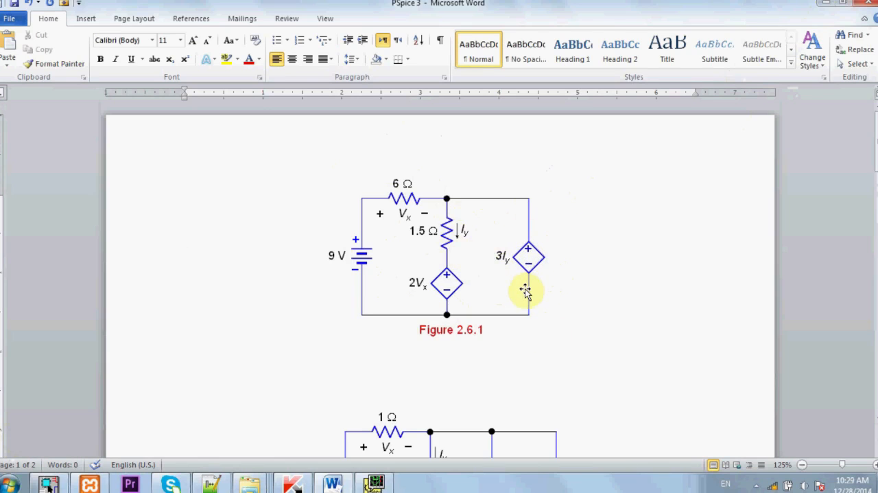
mouse_move(556, 223)
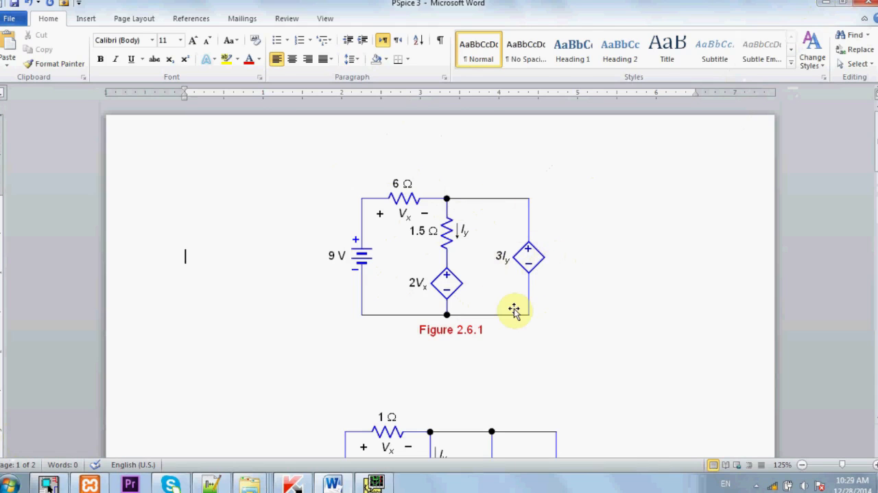
Step: Scroll the Word document down to review Figure 2.6.2's 9 V circuit with two dependent current sources
scroll(down, 3)
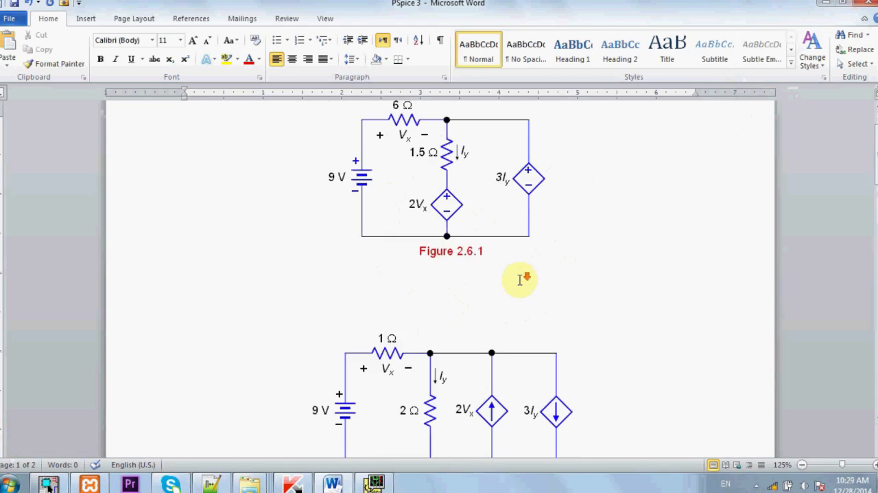
scroll(down, 3)
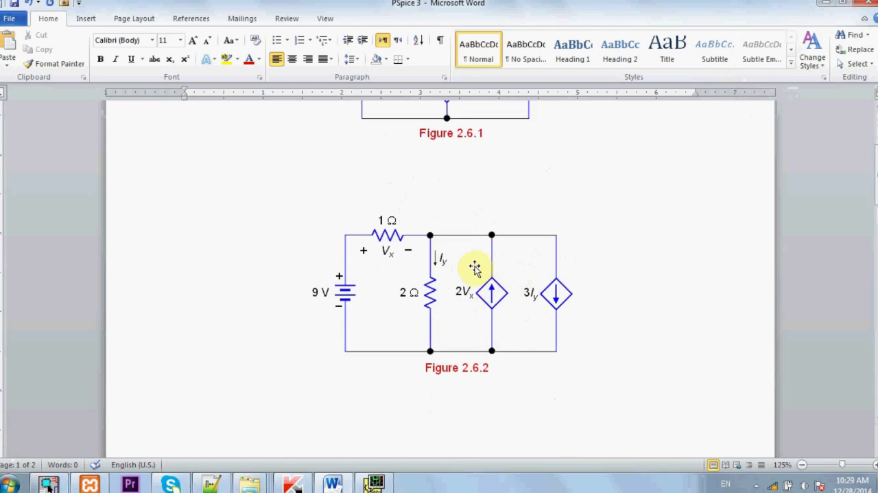
mouse_move(515, 309)
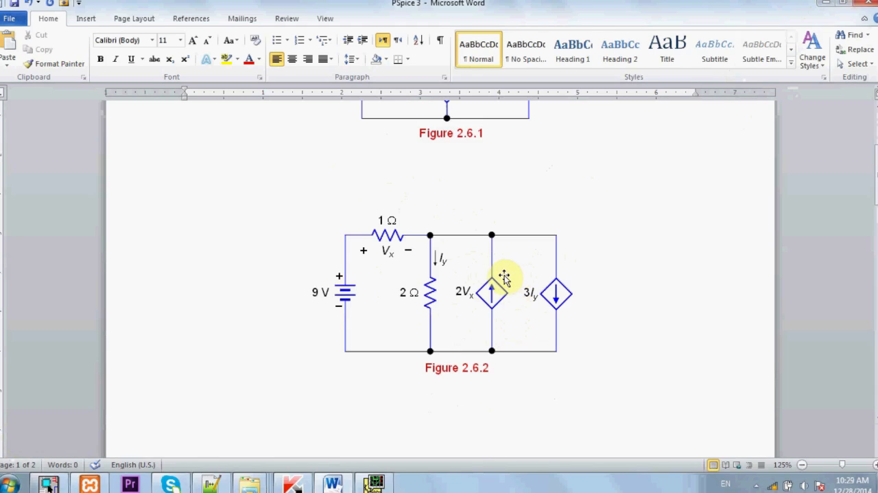
mouse_move(473, 301)
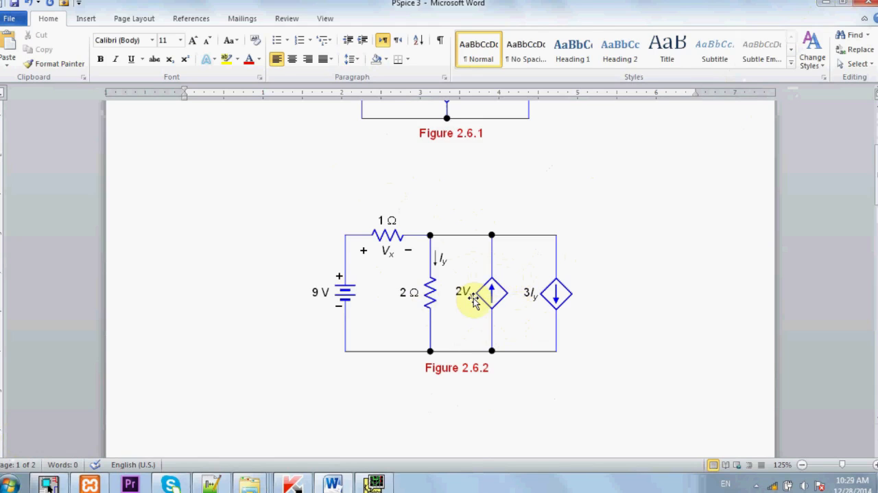
mouse_move(388, 258)
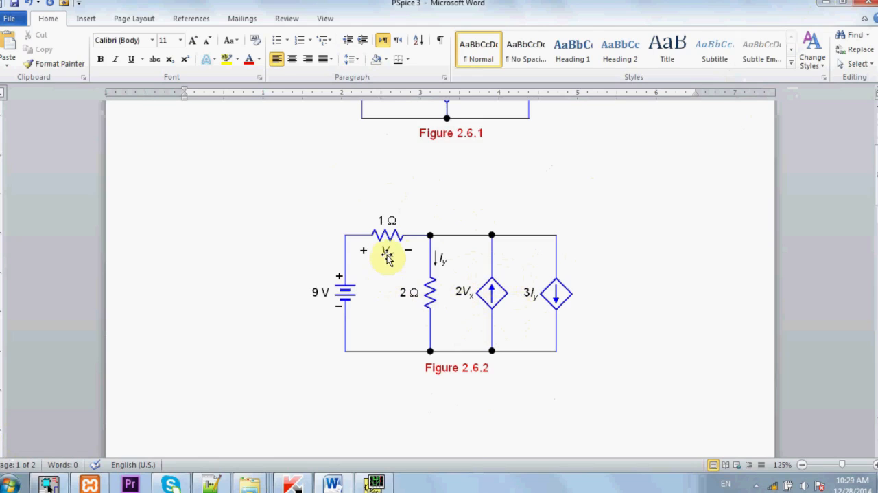
mouse_move(521, 263)
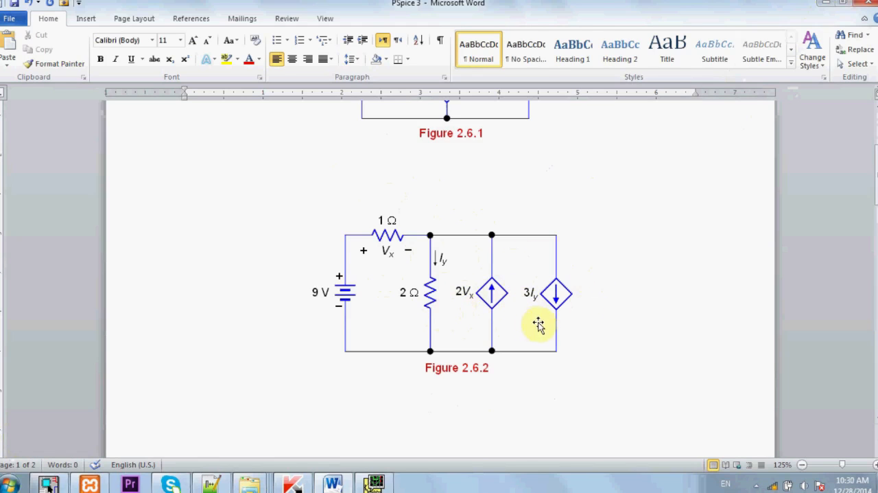
mouse_move(520, 317)
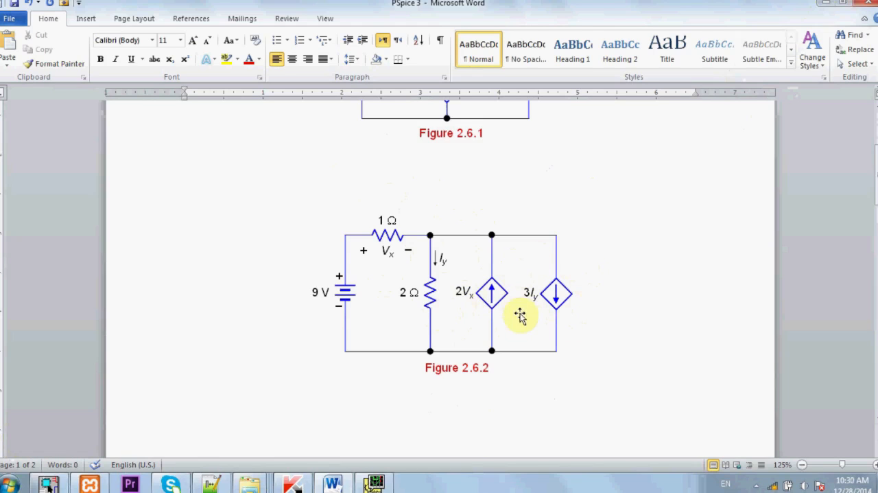
mouse_move(422, 250)
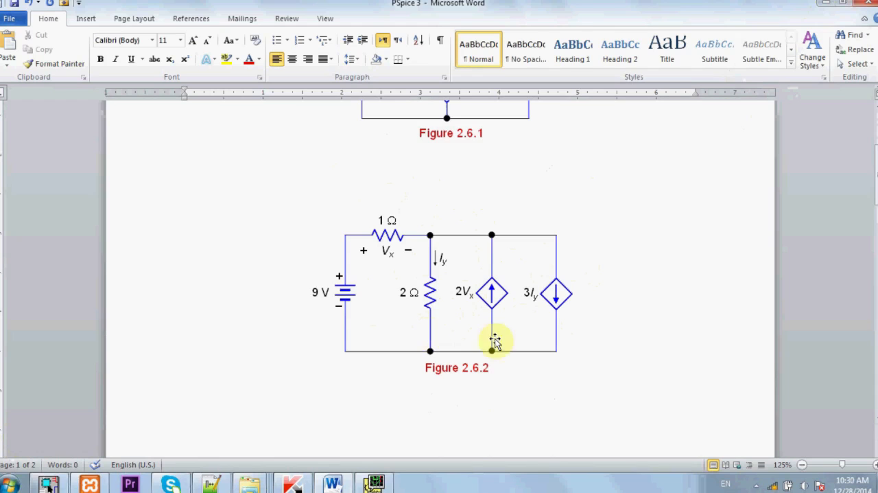
mouse_move(559, 288)
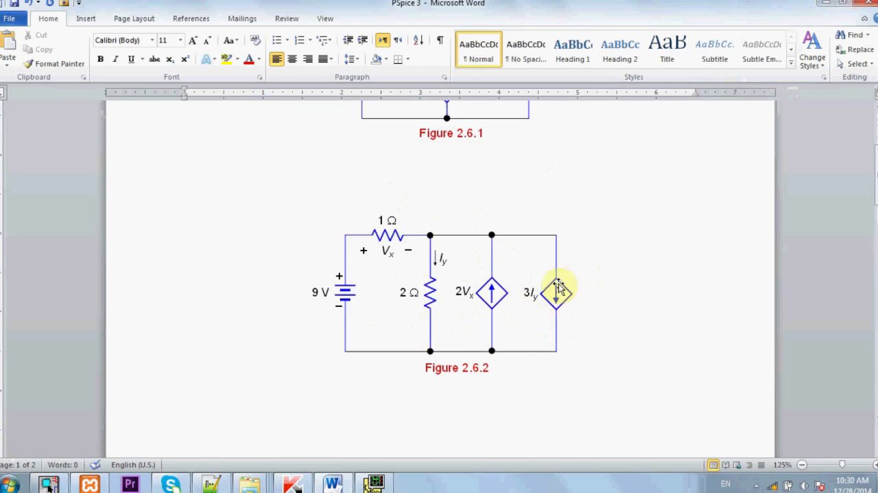
mouse_move(564, 345)
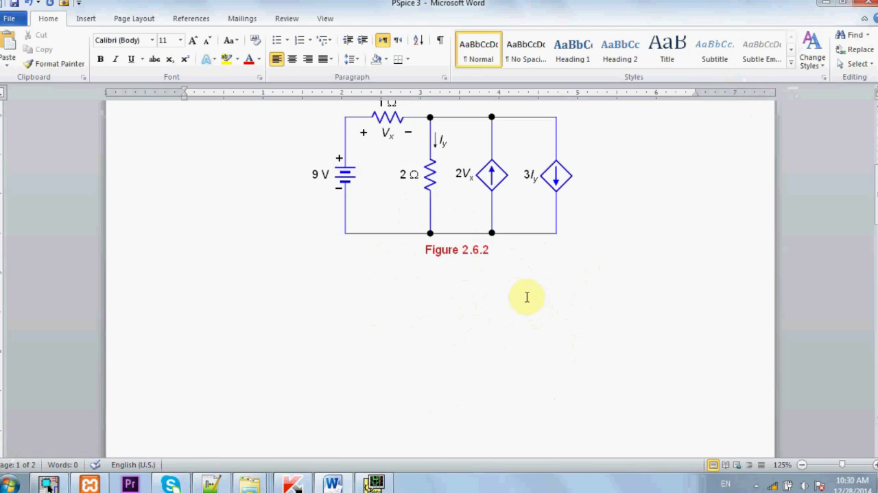
mouse_move(499, 287)
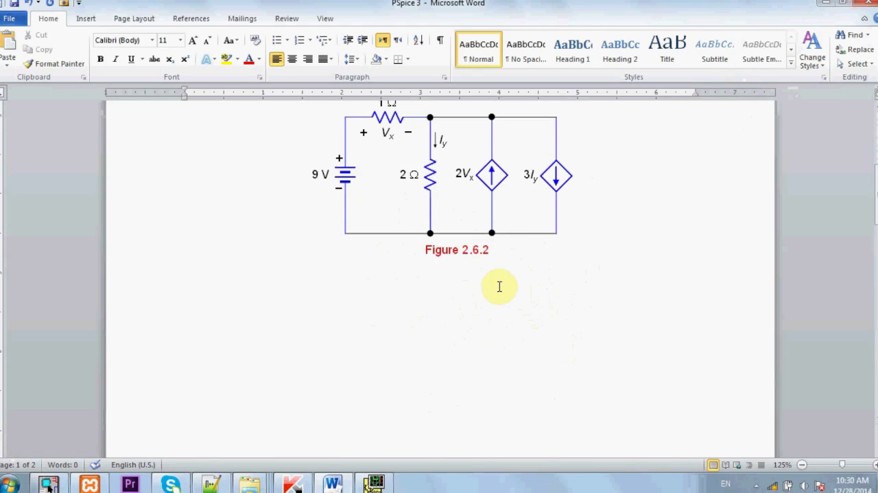
scroll(down, 3)
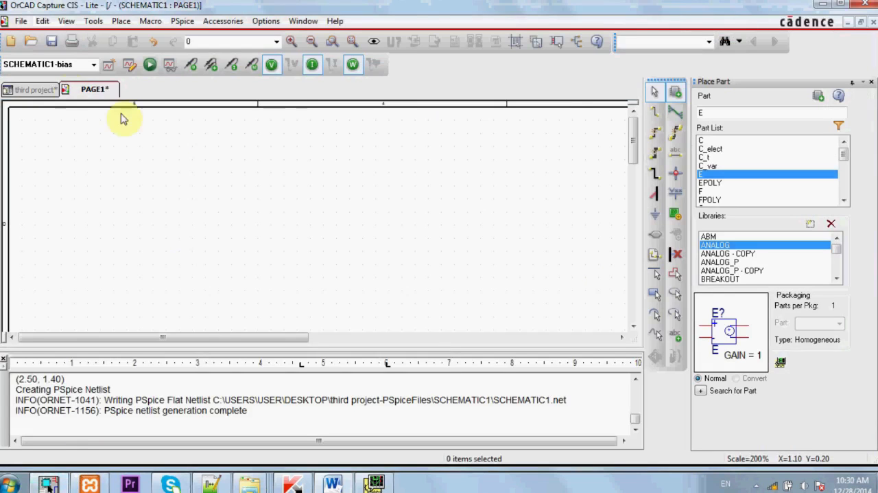
Step: Open PAGE1, place ANALOG sources E1, H1, G1 and F1, then show the Word figure
right_click(92, 89)
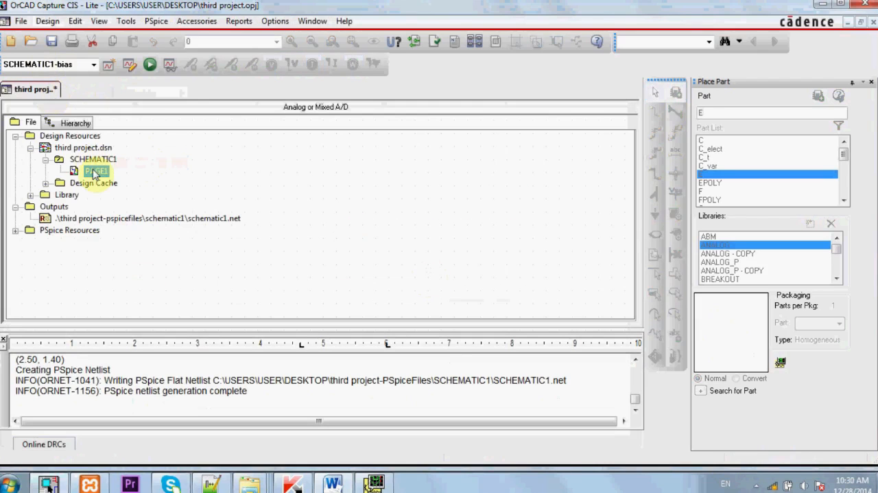
double_click(96, 170)
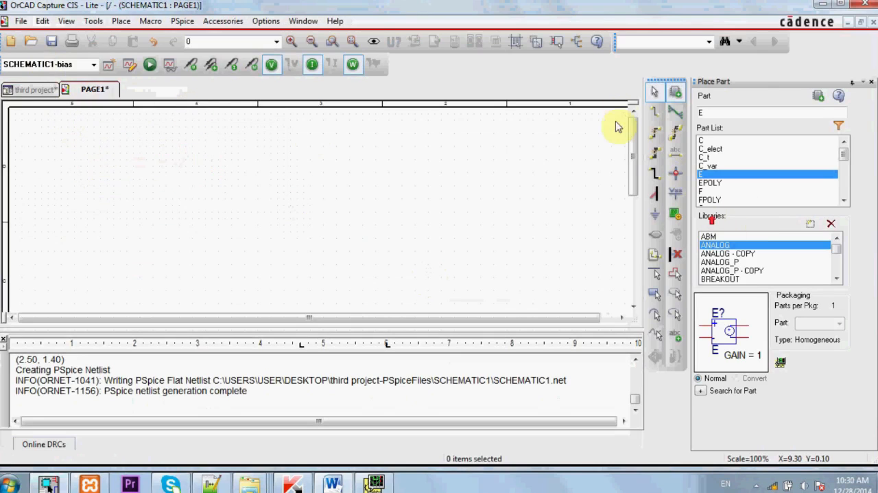
mouse_move(741, 92)
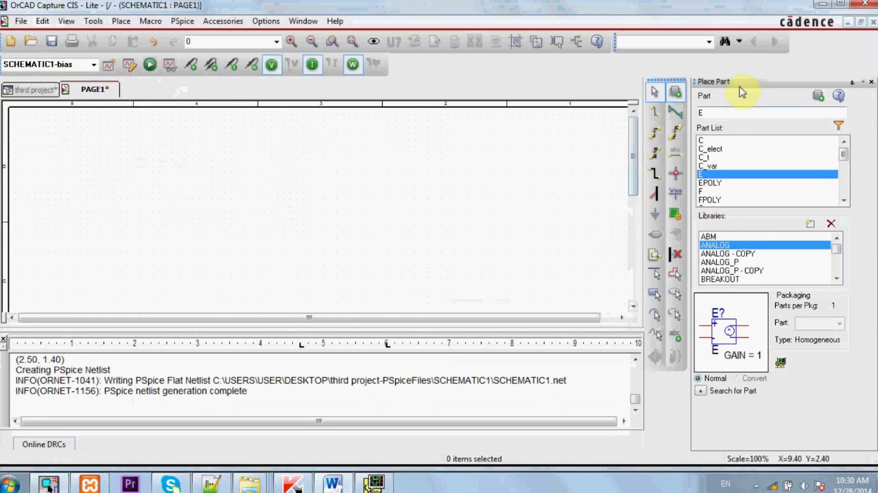
click(322, 216)
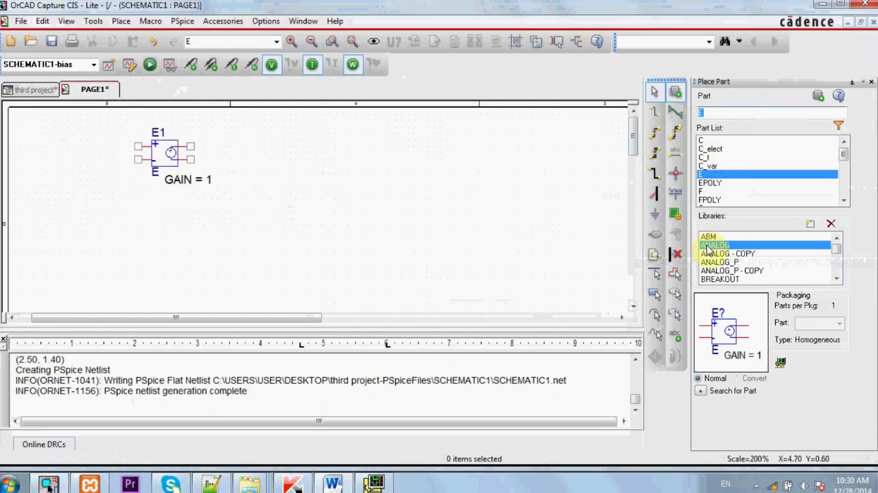
mouse_move(724, 254)
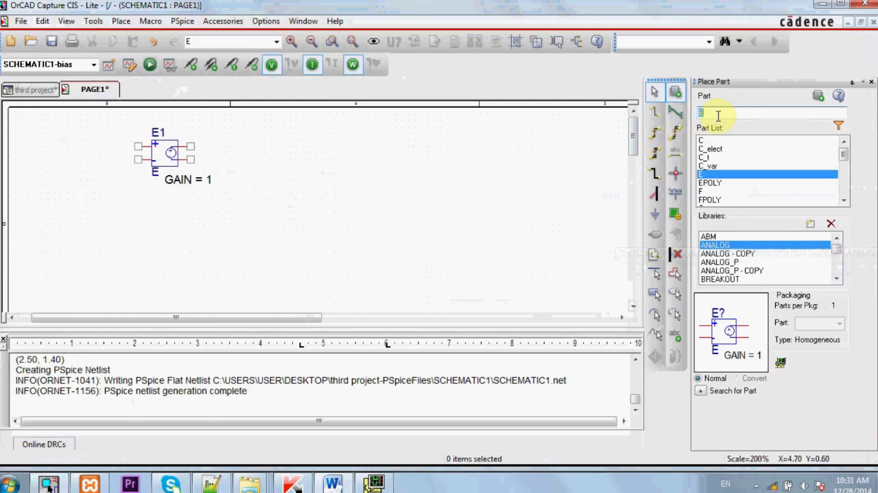
text(h)
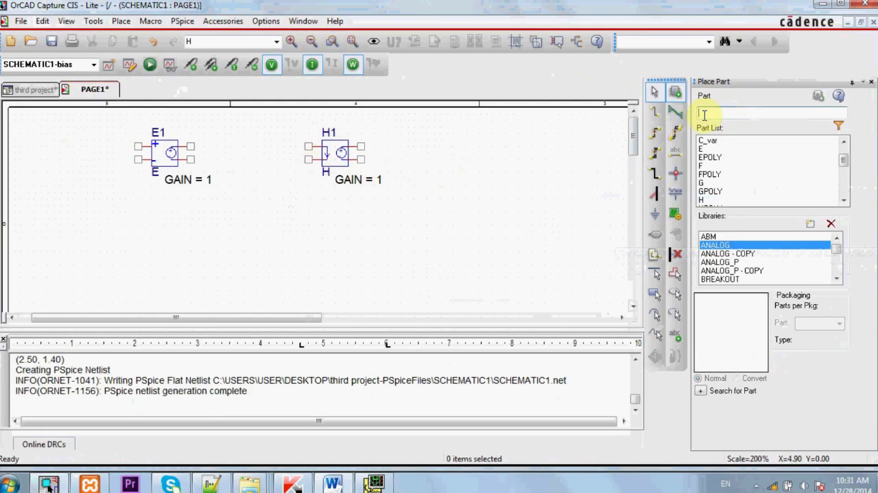
text(g)
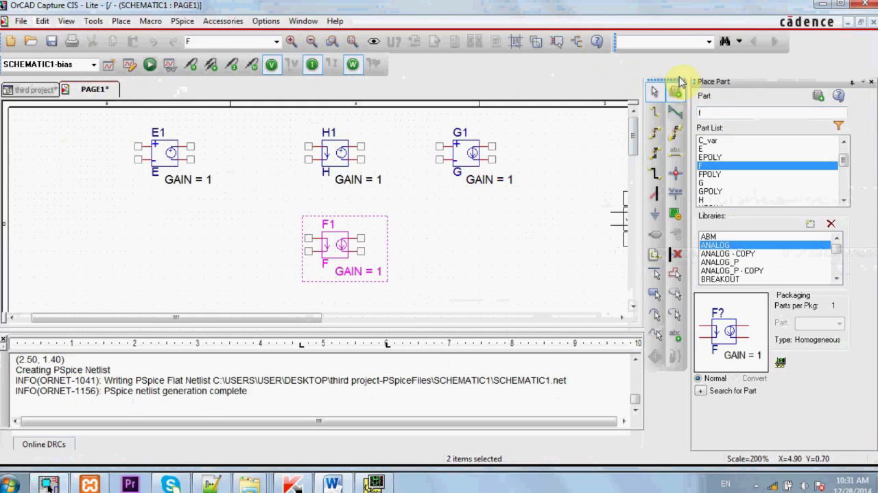
click(178, 271)
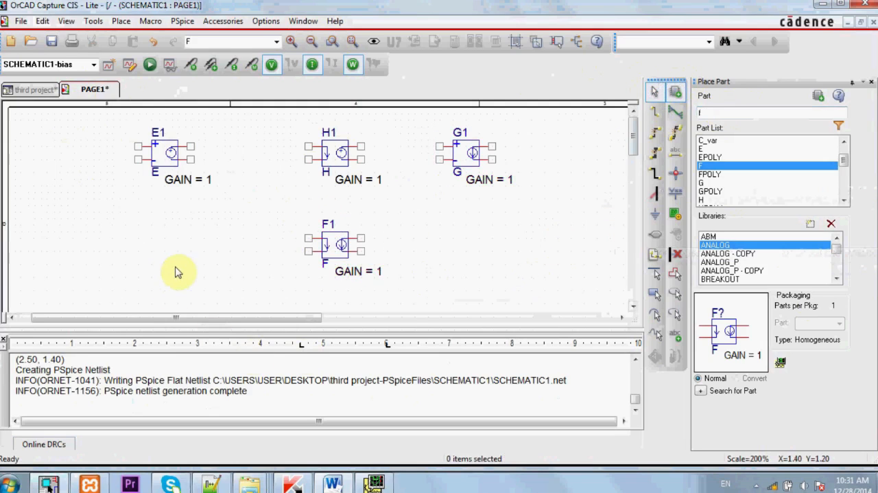
mouse_move(79, 167)
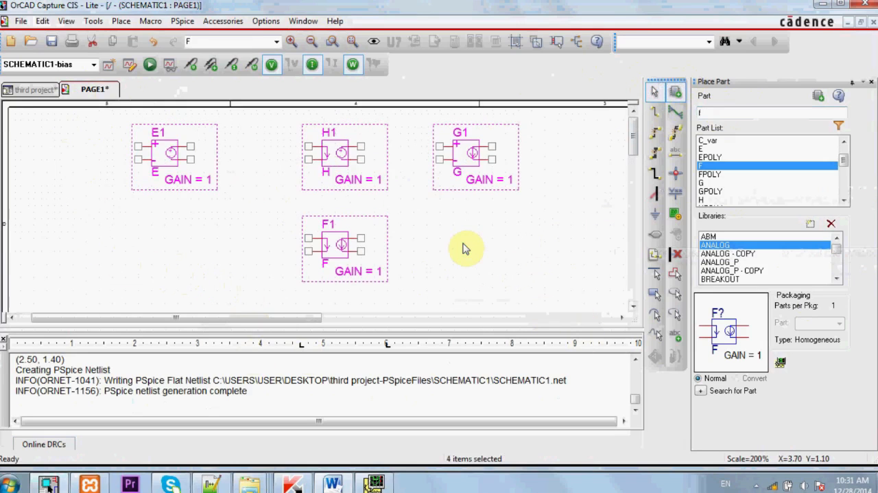
click(334, 481)
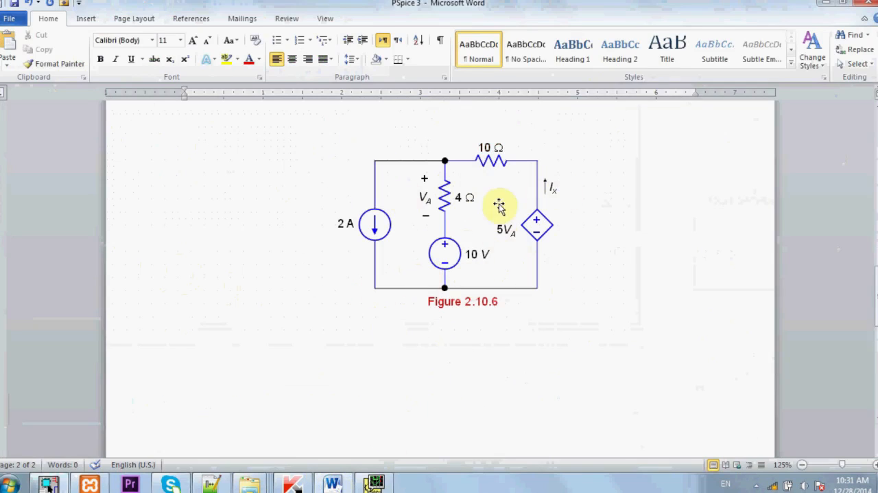
mouse_move(554, 219)
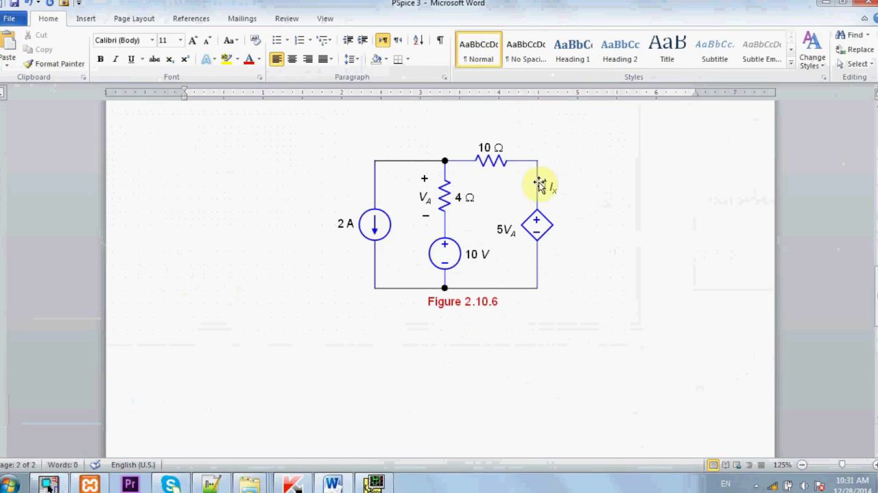
mouse_move(374, 482)
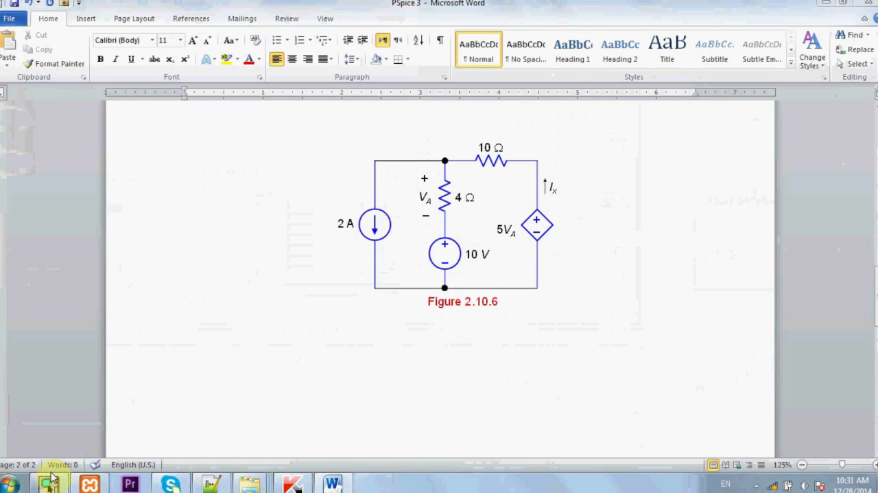
click(48, 481)
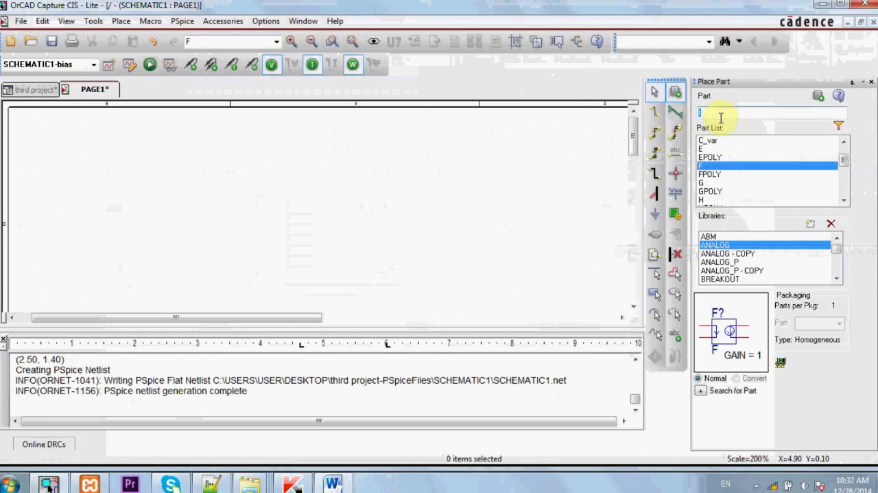
Step: Replace the earlier sources with an E1 controlled source and resistors R1 and R2
text(e)
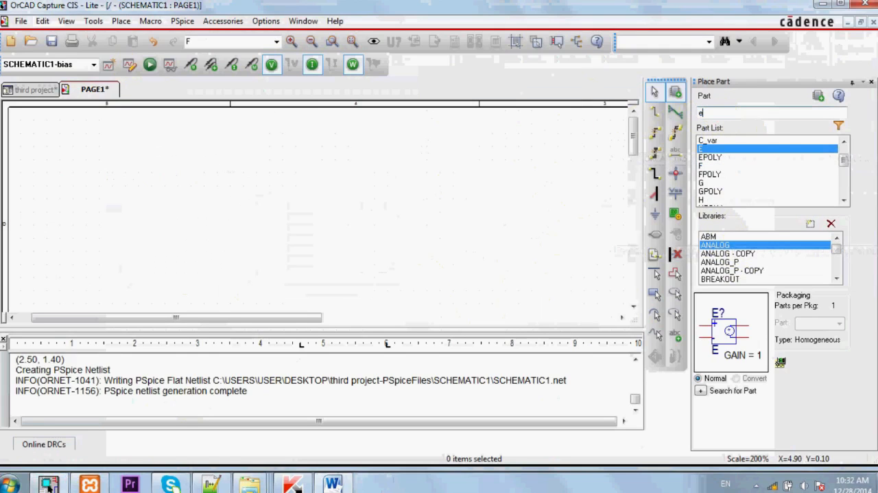
click(319, 240)
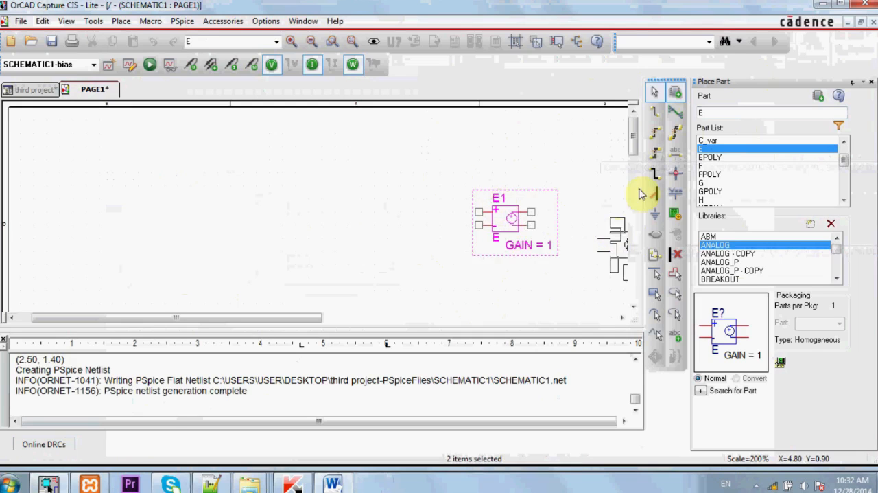
mouse_move(501, 218)
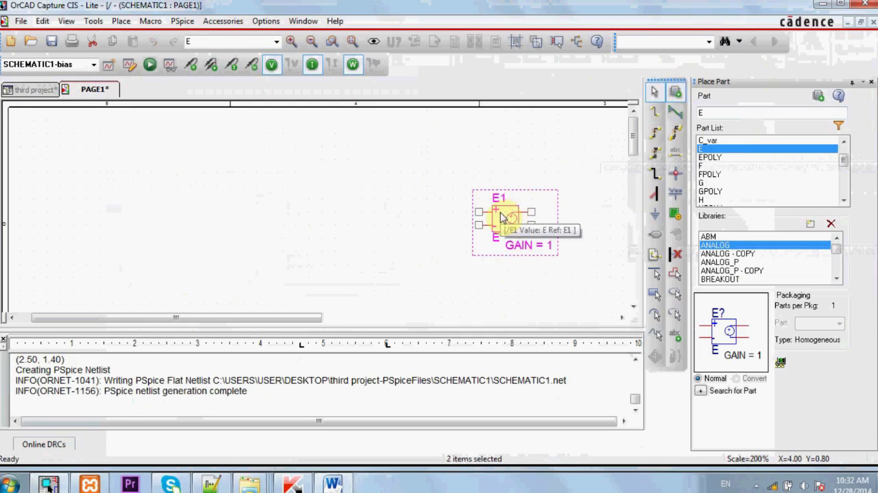
text(R)
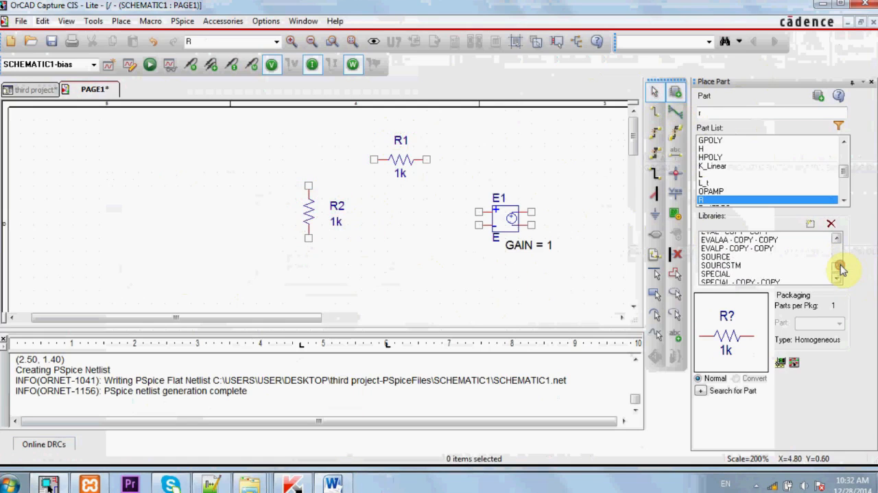
Step: Place a VDC source V1 and an IDC source I1 from the SOURCE library
click(715, 255)
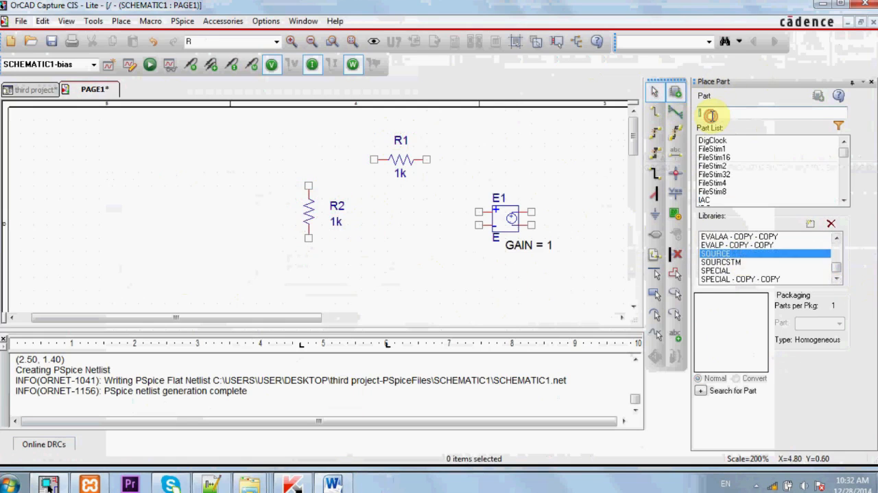
text(vdc)
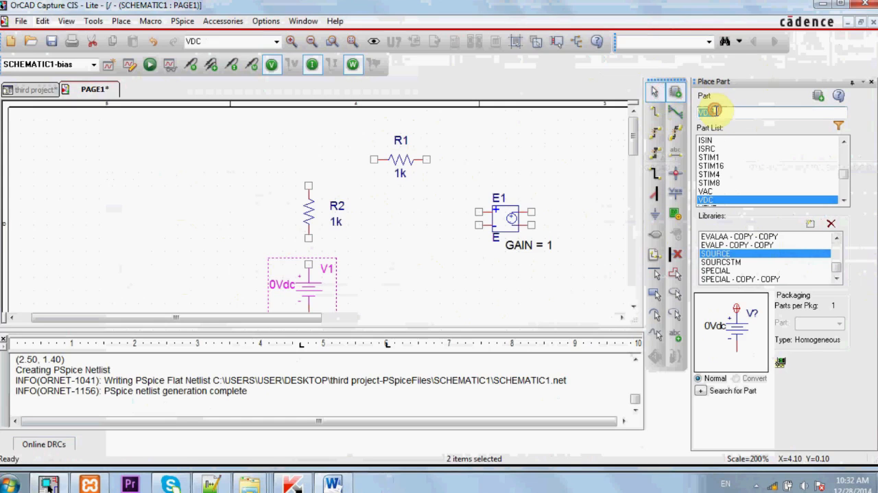
text(idc)
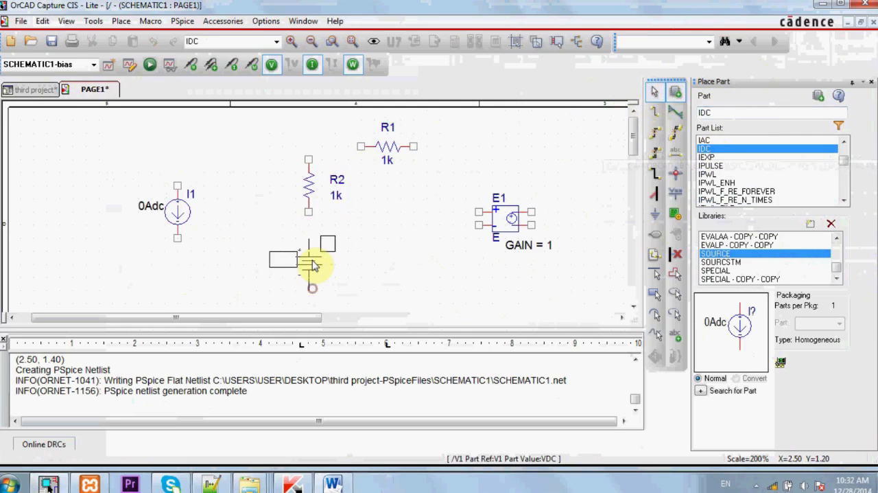
click(333, 482)
text(10)
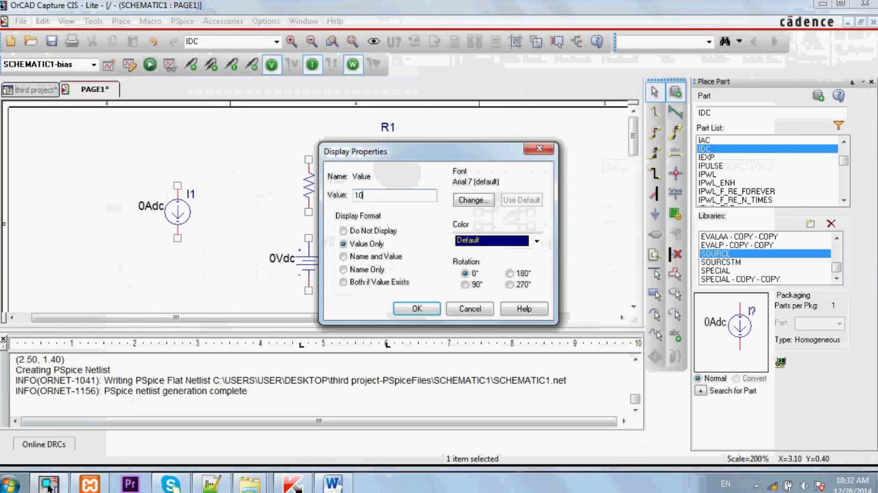
Step: Edit the value labels to R1 = 10, R2 = 4, V1 = 10Vdc and I1 = 2Adc
click(416, 308)
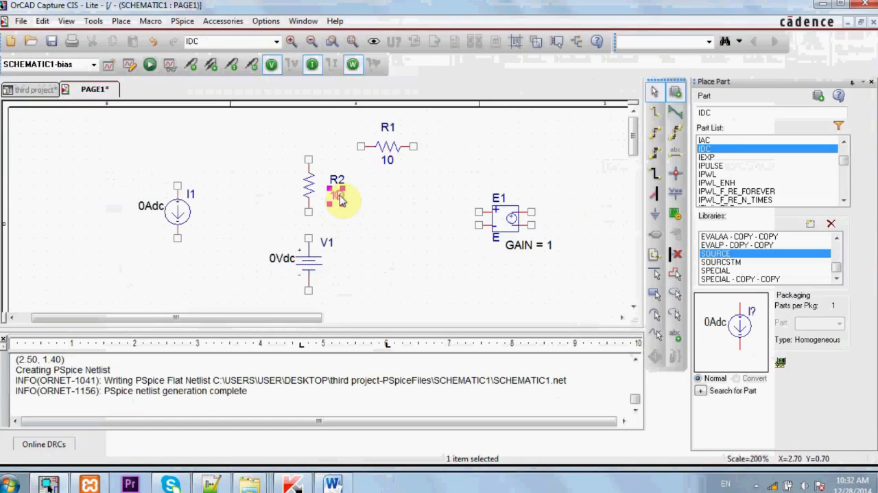
double_click(337, 192)
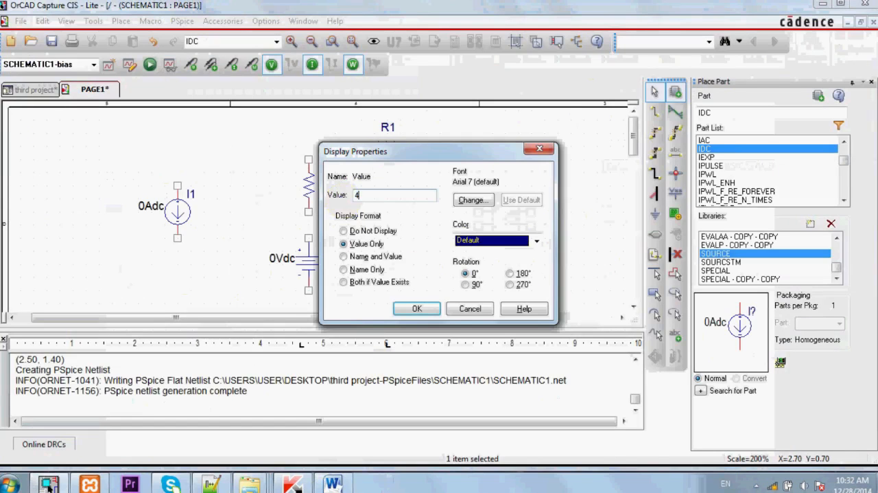
click(416, 308)
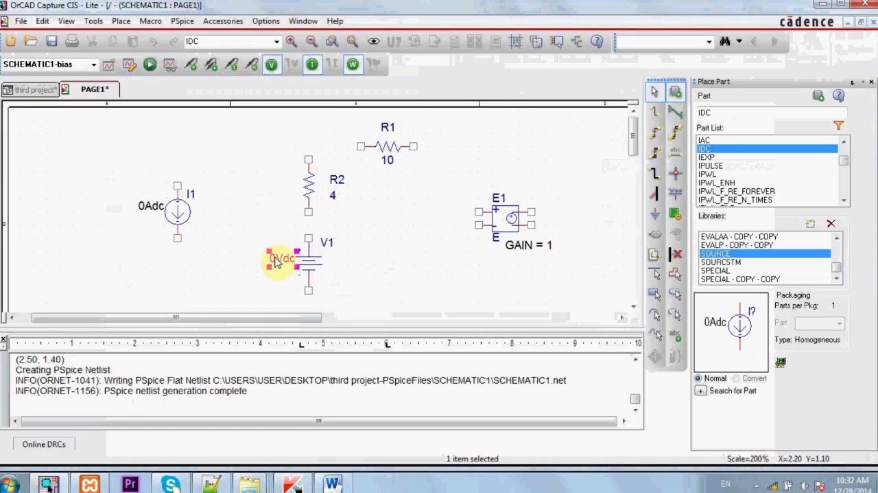
double_click(281, 257)
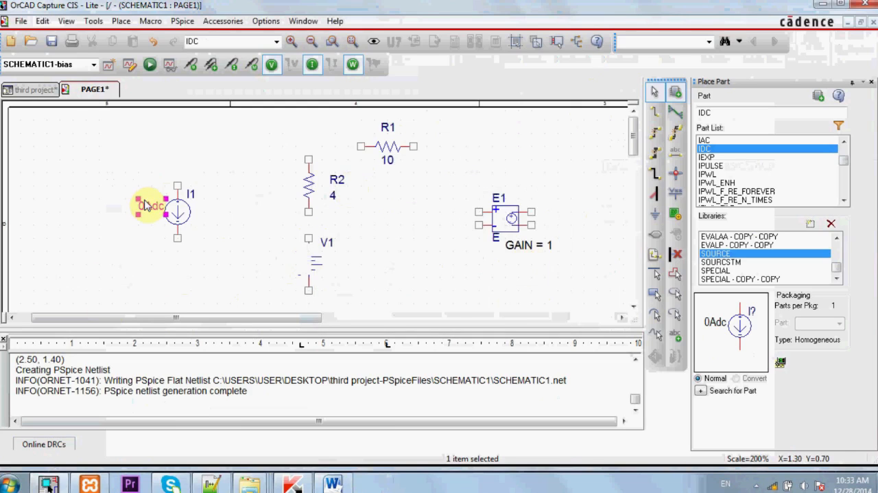
double_click(149, 205)
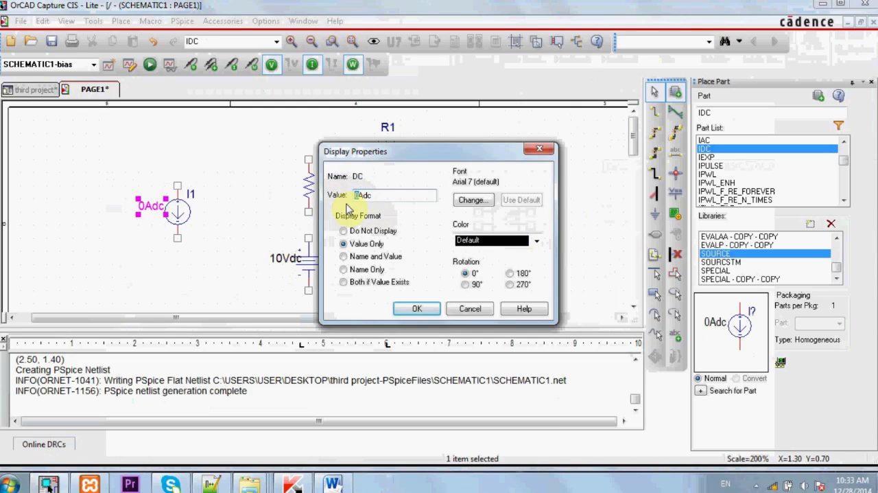
click(417, 308)
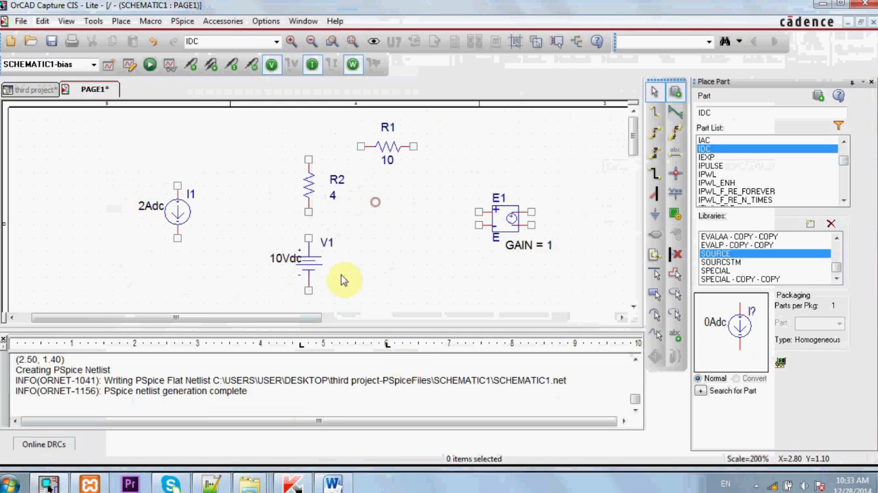
mouse_move(439, 235)
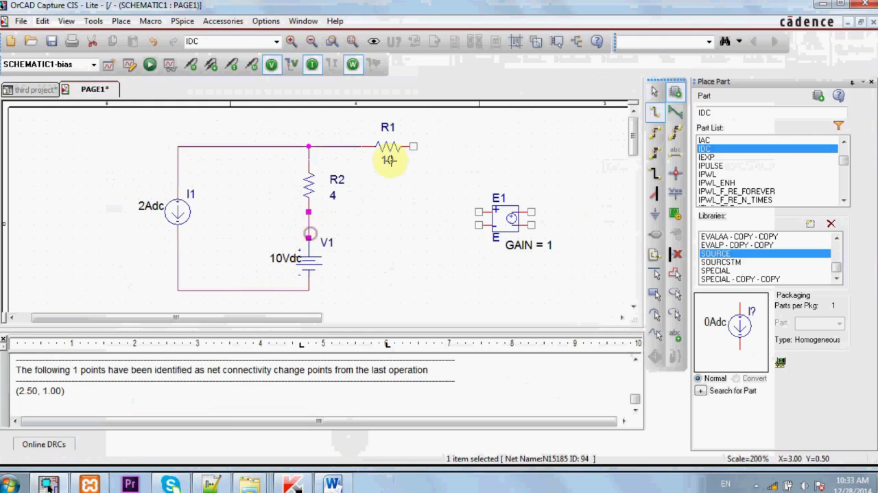
Step: Wire I1, R2, V1 and R1 into one loop ending at E1's output pin
drag(414, 146, 531, 199)
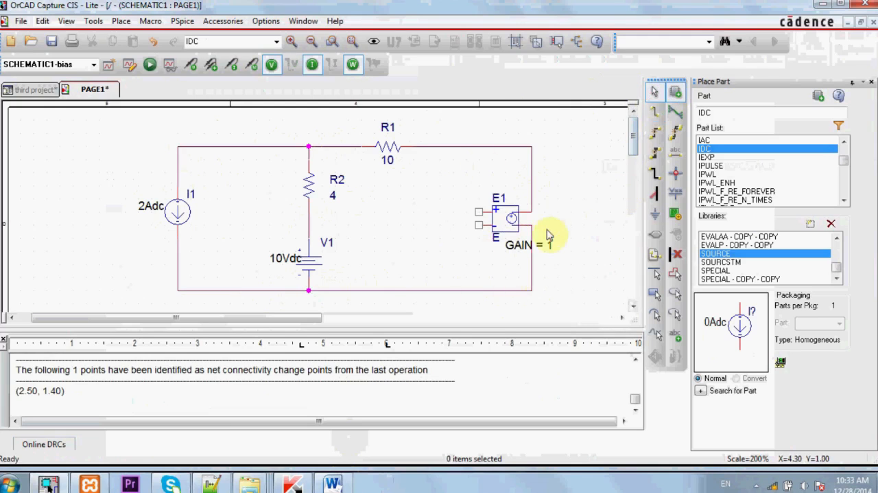
mouse_move(491, 272)
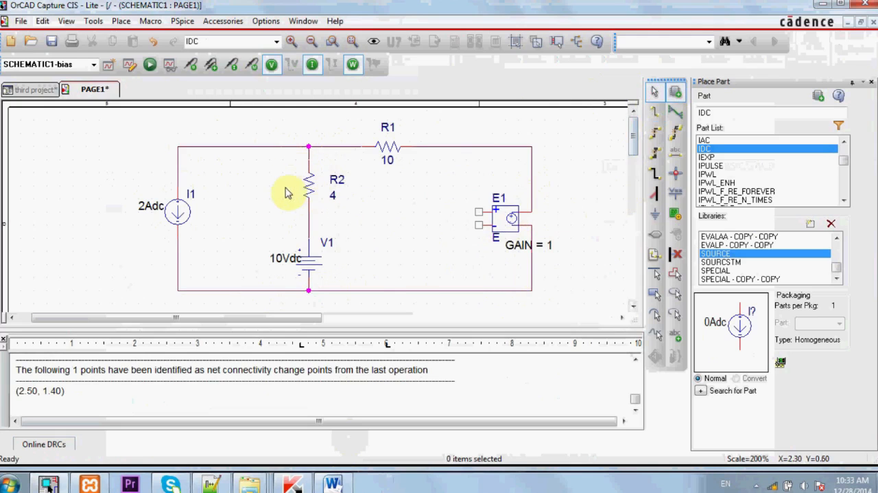
mouse_move(336, 201)
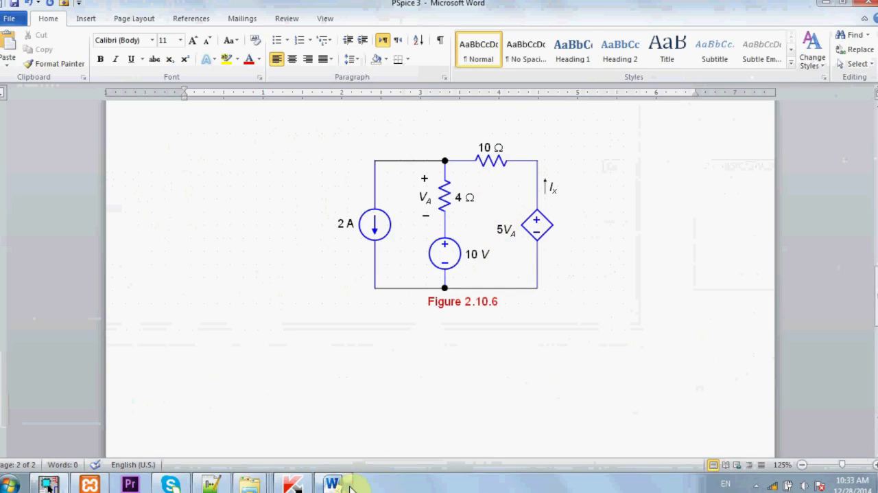
click(48, 483)
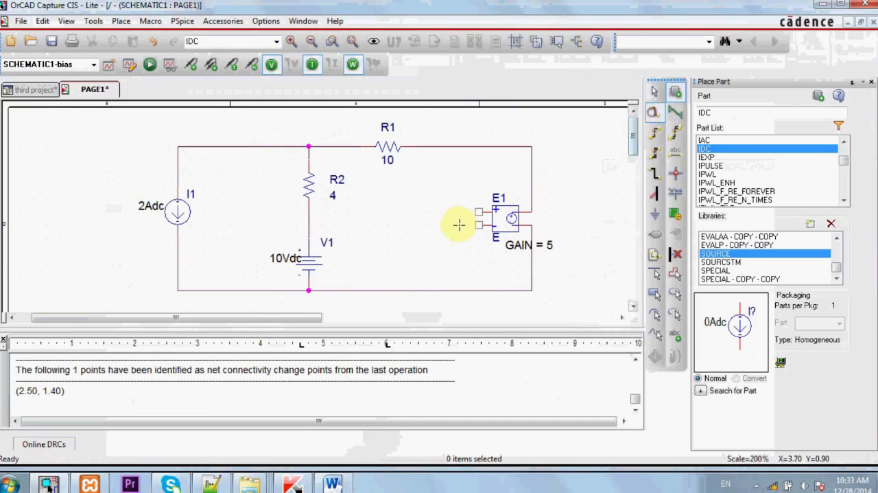
Step: Wire E1's + input to the node above R2 and its − input to the R2–V1 node
drag(460, 224, 366, 189)
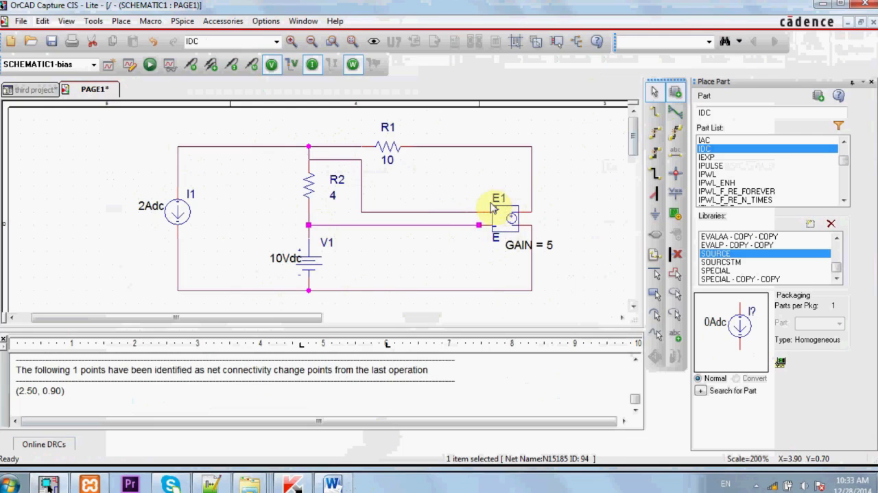
mouse_move(508, 216)
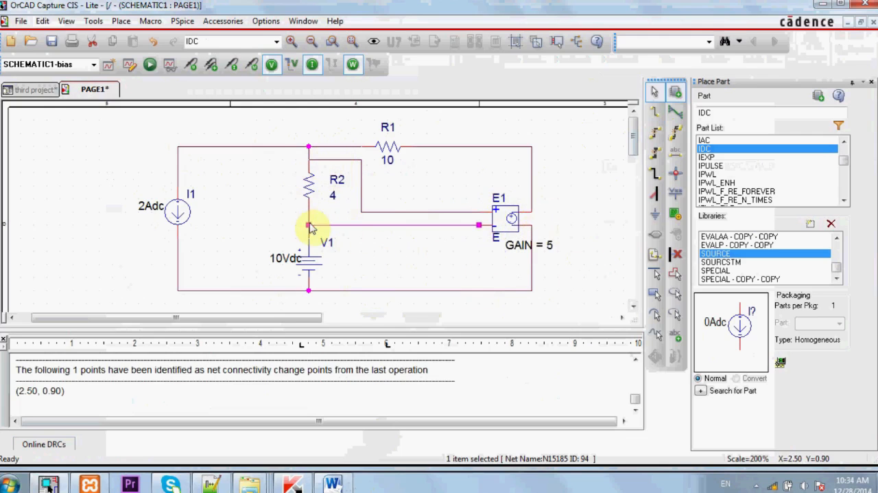
mouse_move(636, 157)
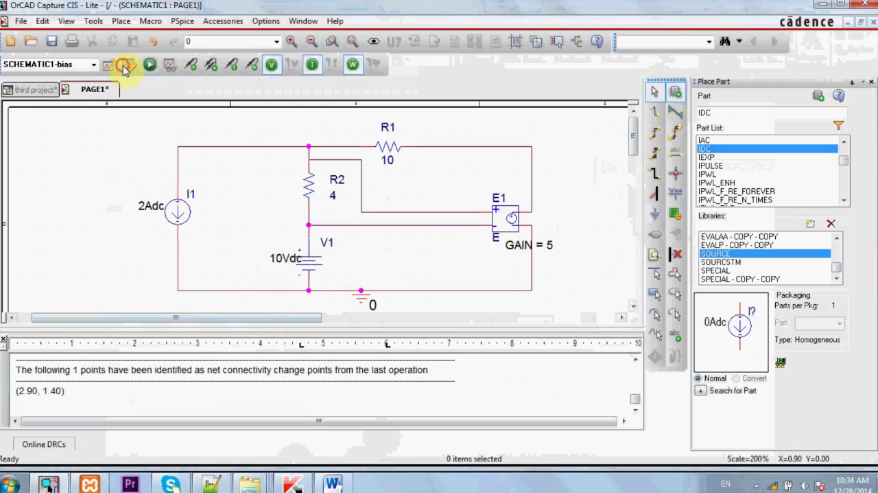
Step: Add a 0 ground and run the Bias Point simulation, showing 7.000A through R1
click(125, 64)
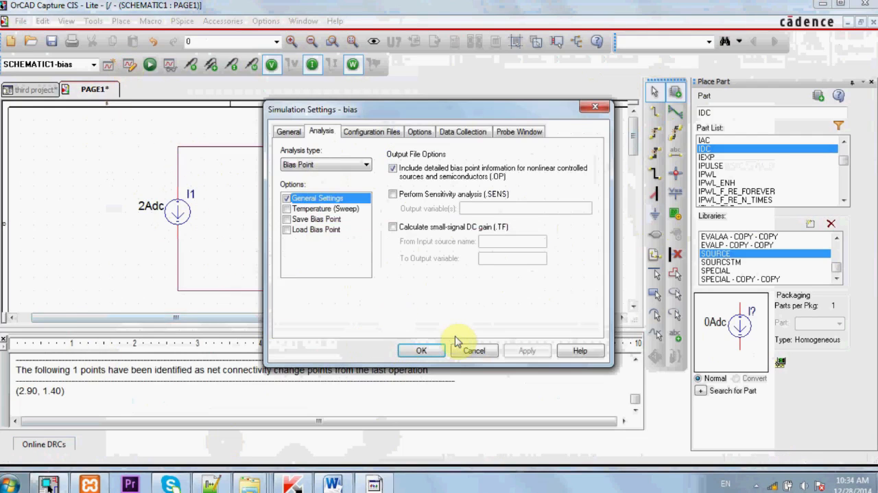
mouse_move(319, 165)
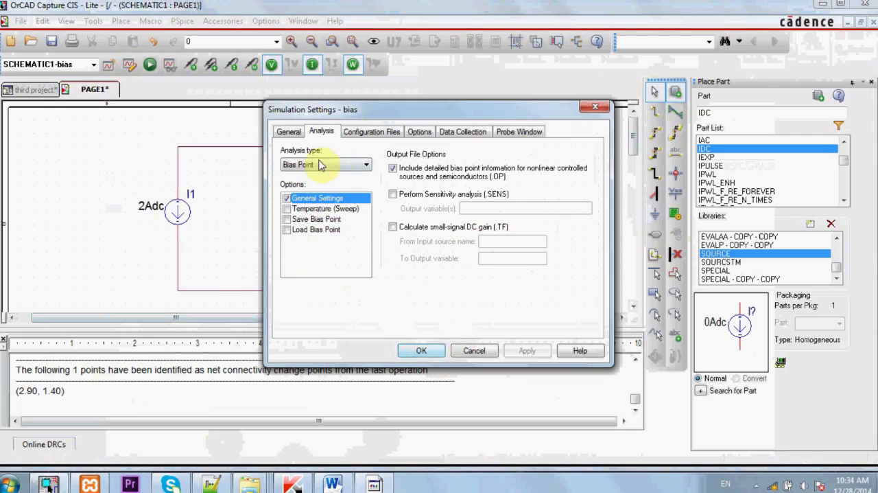
click(422, 350)
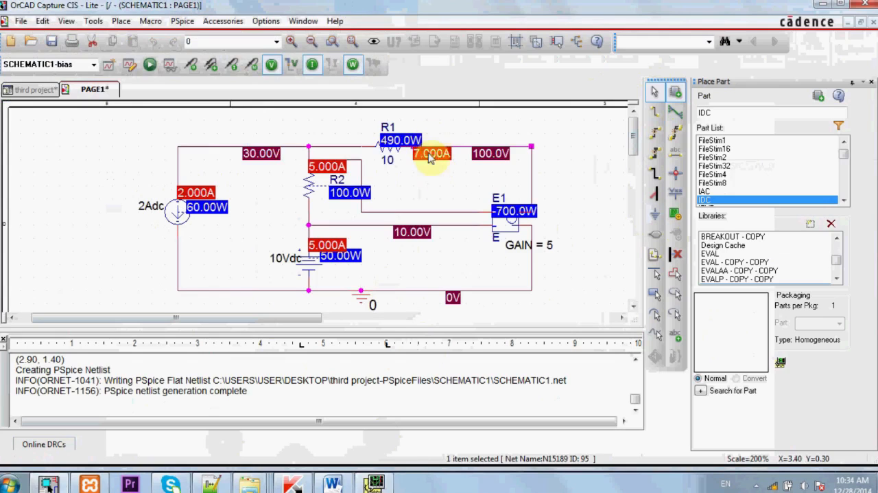
Step: Clear the bias-point results and cut E1's input wires back to short stubs
click(527, 190)
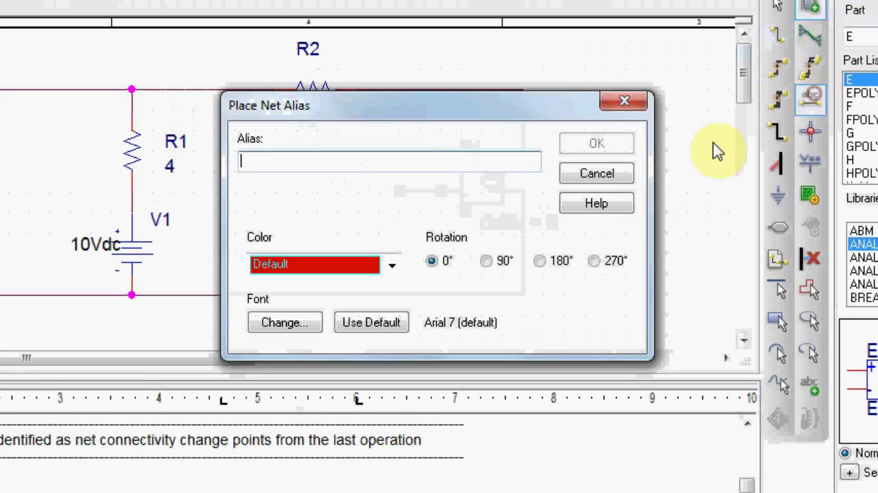
text(a)
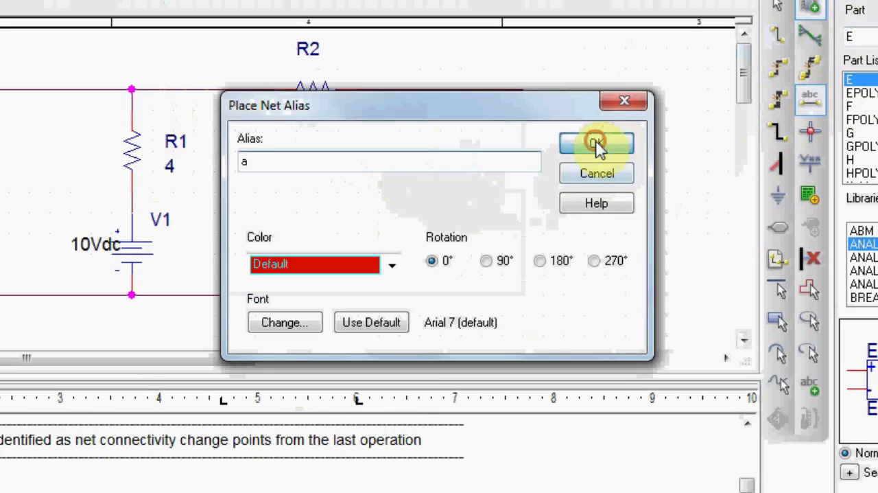
click(595, 142)
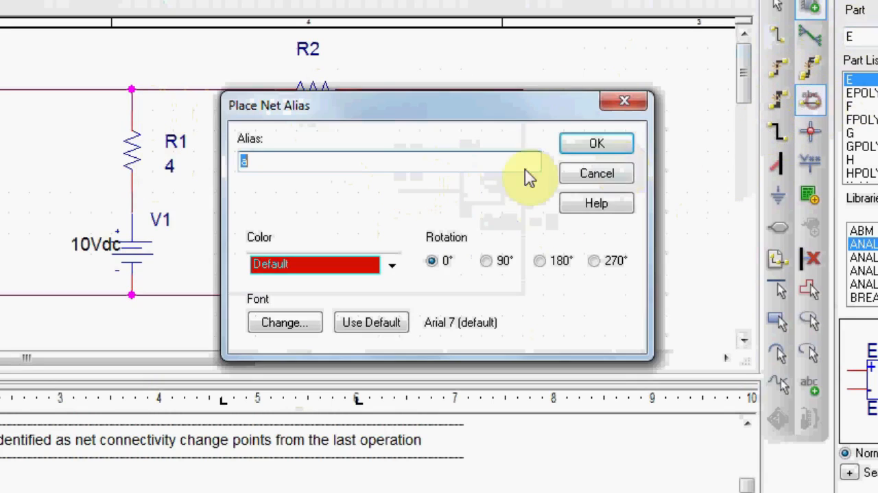
click(596, 143)
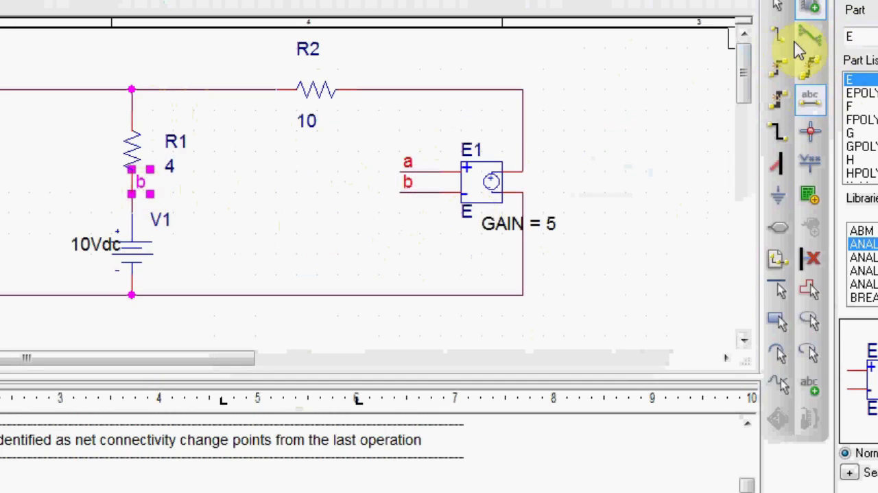
mouse_move(779, 45)
text(a)
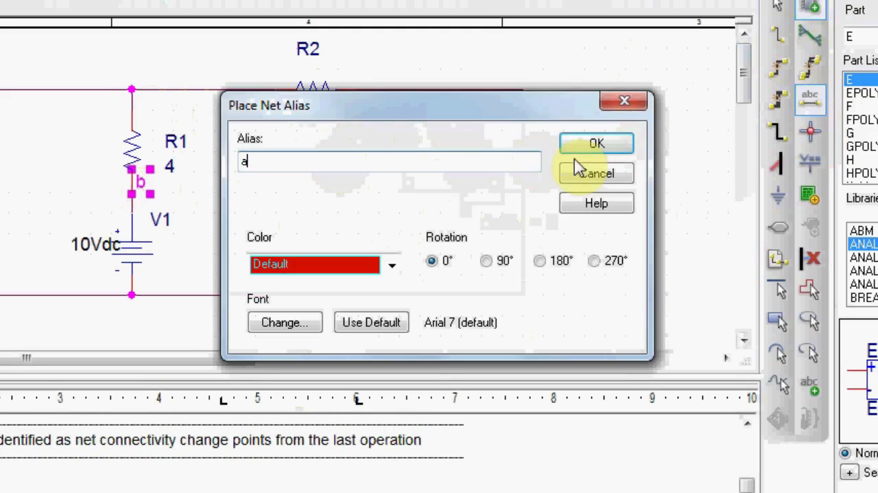
click(596, 143)
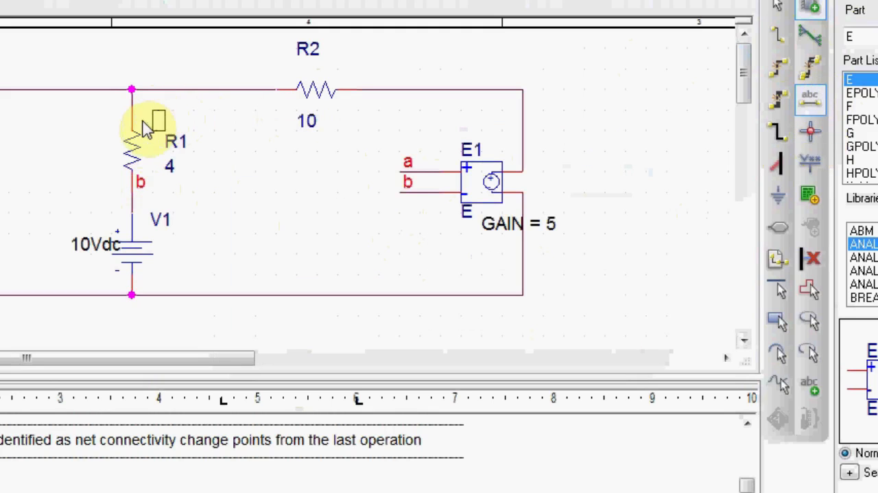
mouse_move(138, 123)
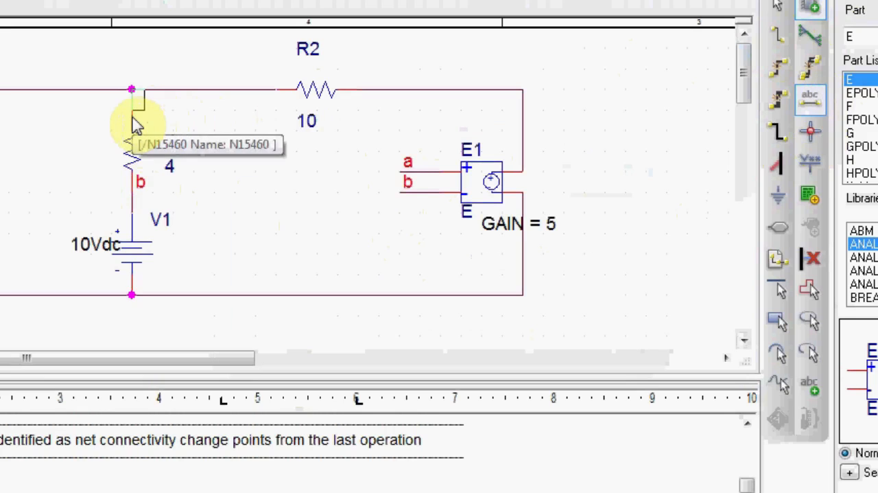
mouse_move(496, 163)
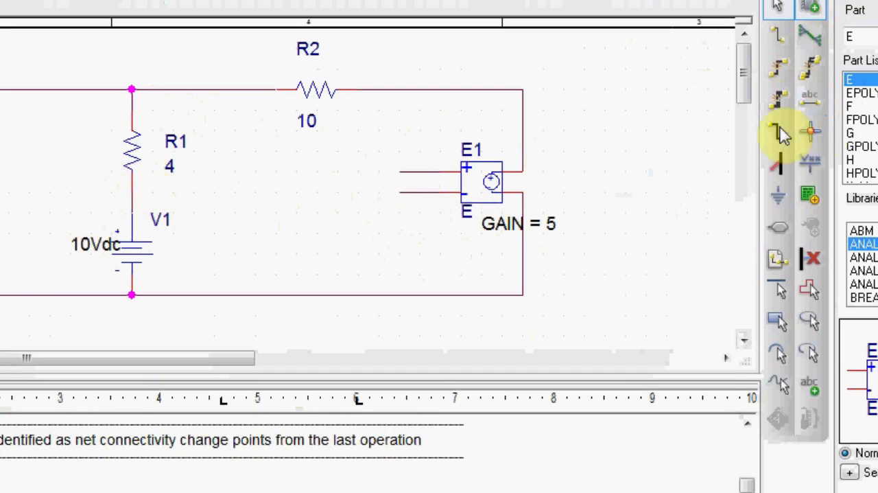
Step: Label R1's top and bottom nodes and E1's + and − inputs with net aliases a and b
click(809, 100)
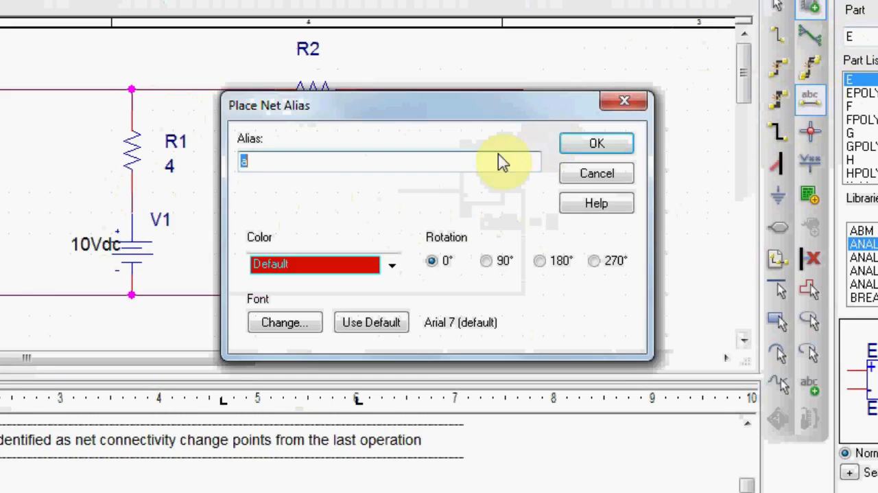
click(596, 143)
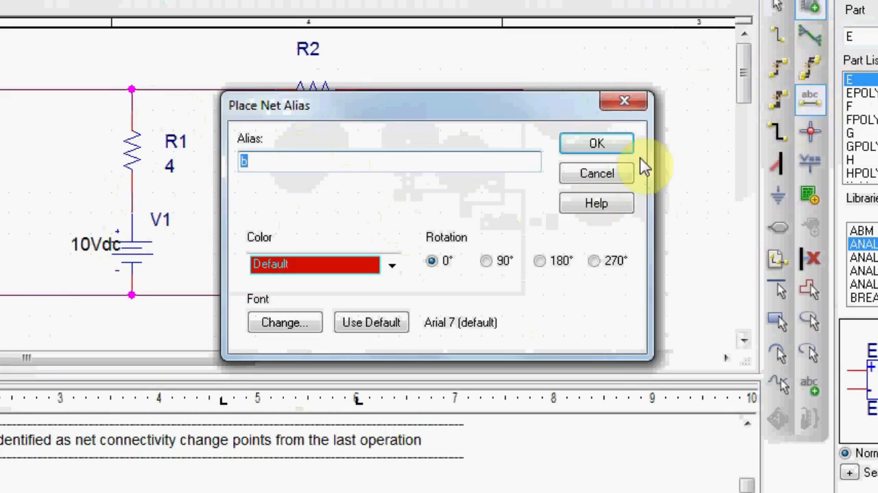
click(595, 143)
text(a)
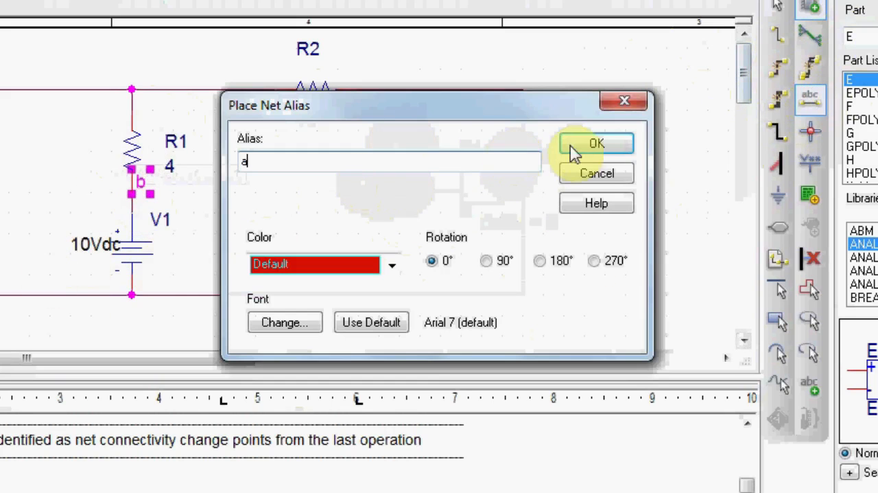
click(595, 142)
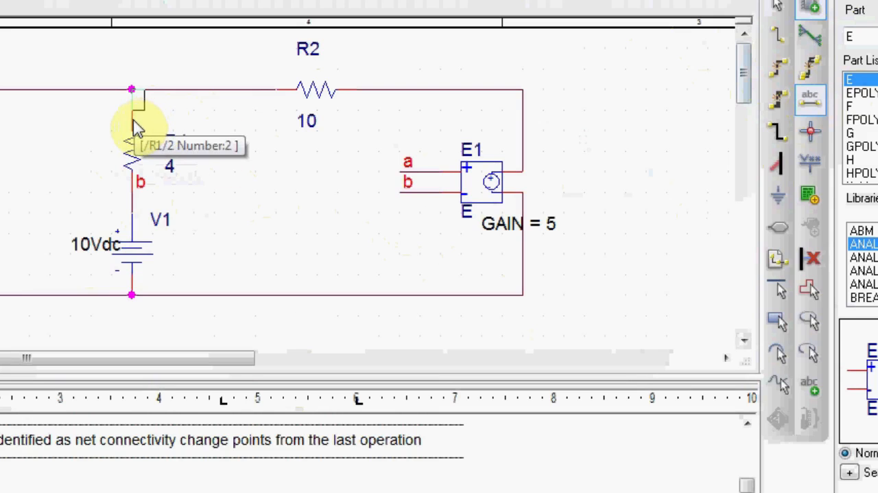
click(132, 131)
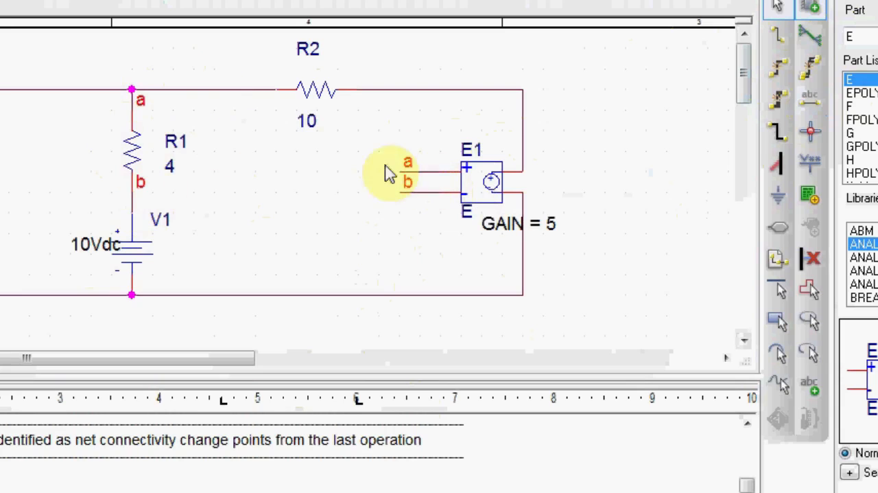
mouse_move(467, 175)
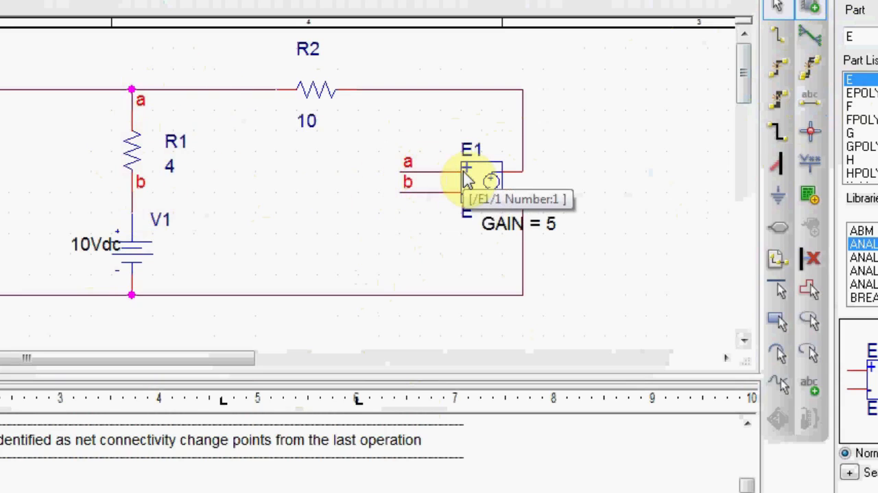
mouse_move(132, 109)
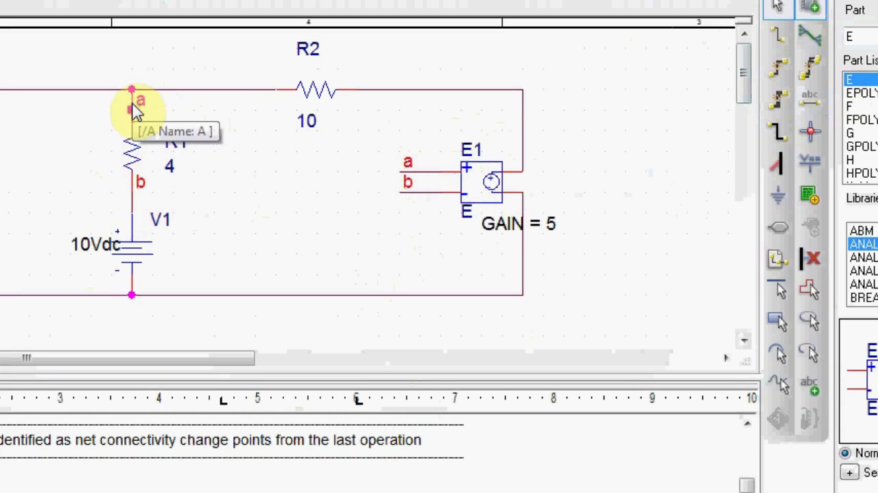
mouse_move(300, 244)
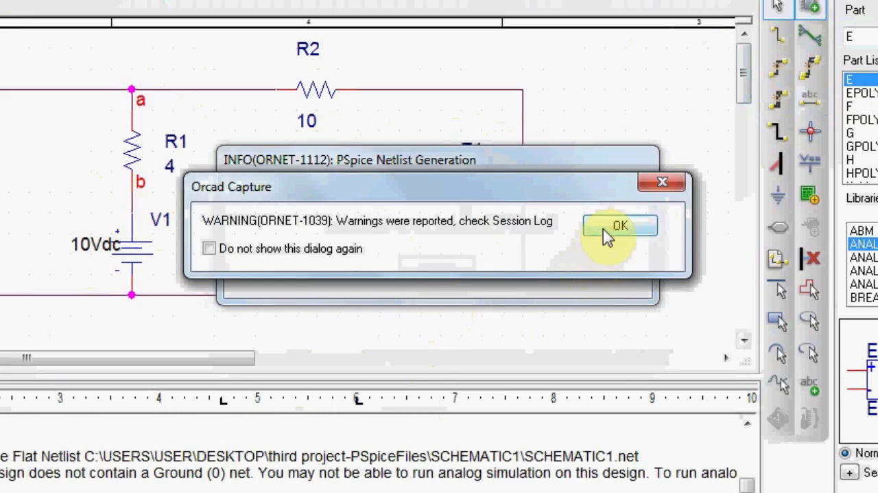
Step: Dismiss the missing-ground warning, attach a 0/CAPSYM ground to the bottom wire, and run PSpice
click(619, 225)
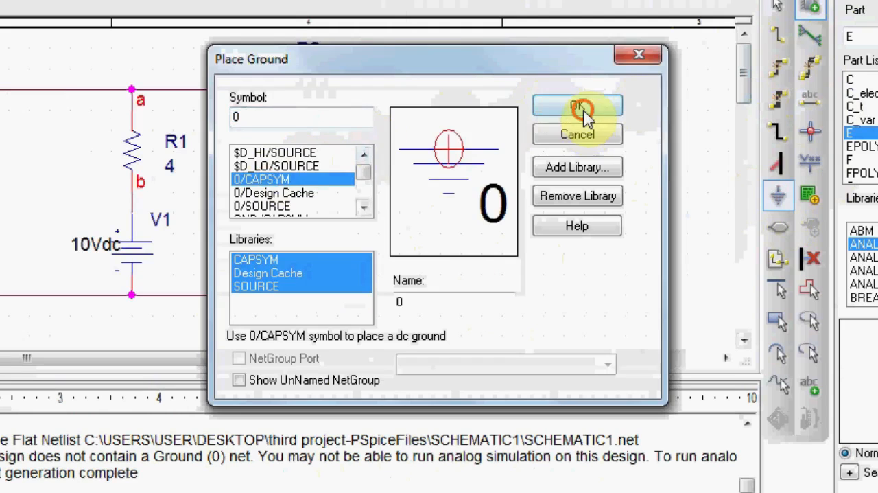
click(577, 105)
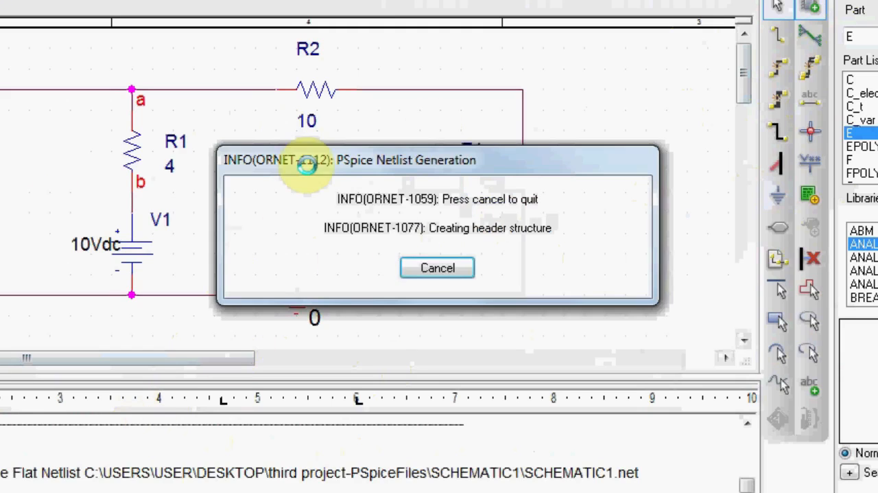
click(437, 268)
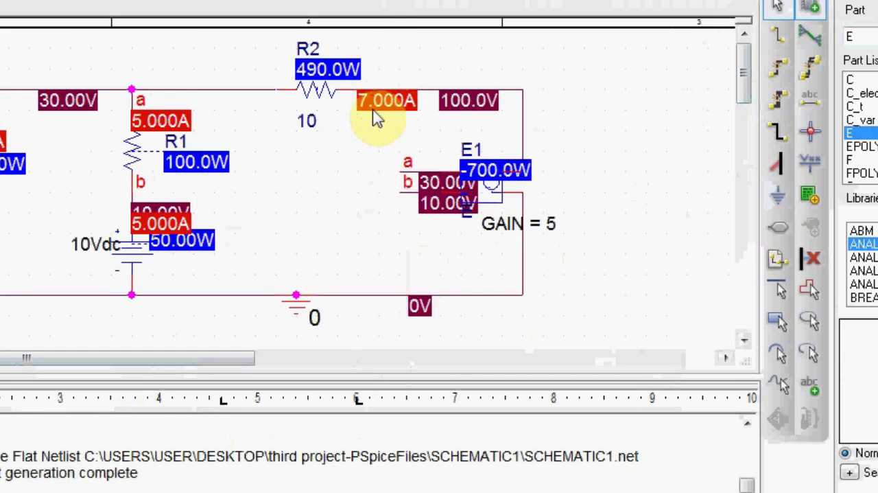
mouse_move(288, 266)
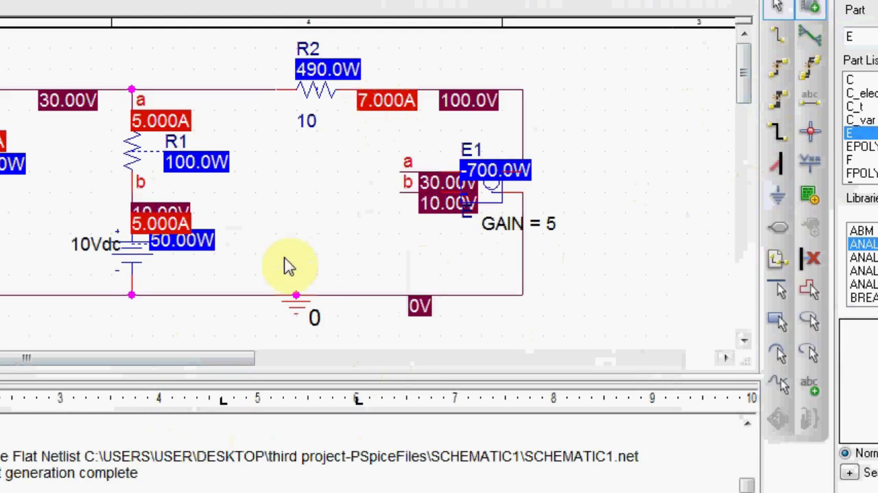
mouse_move(356, 213)
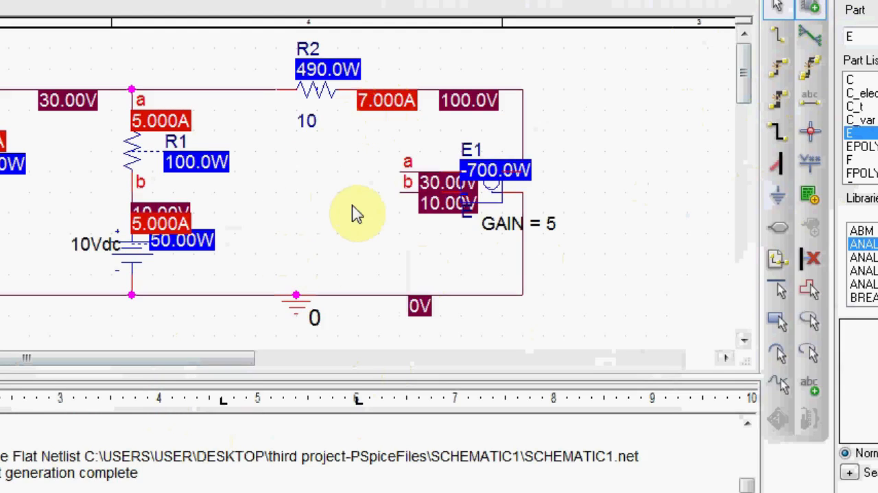